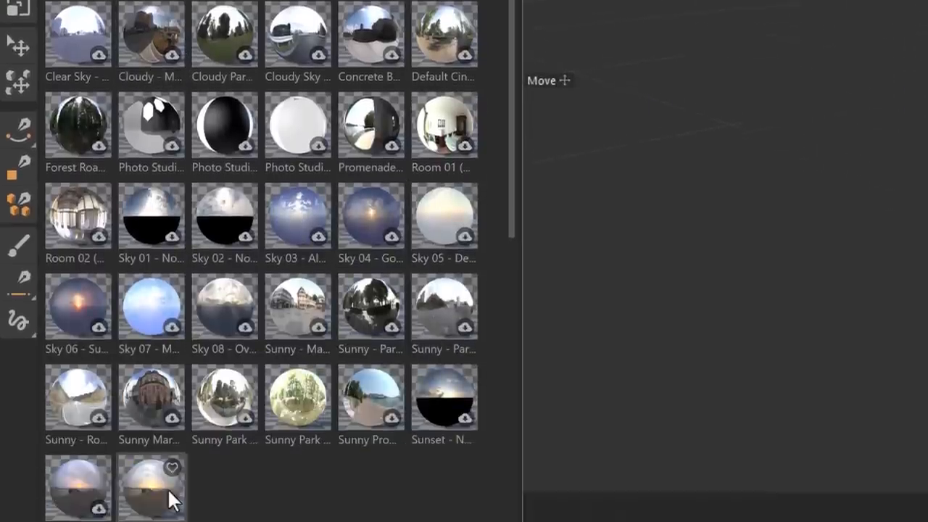
Mask the statues over the pedestal and set Content-Aware Fill to Object with moderate lighting correction.
scroll("down", 3)
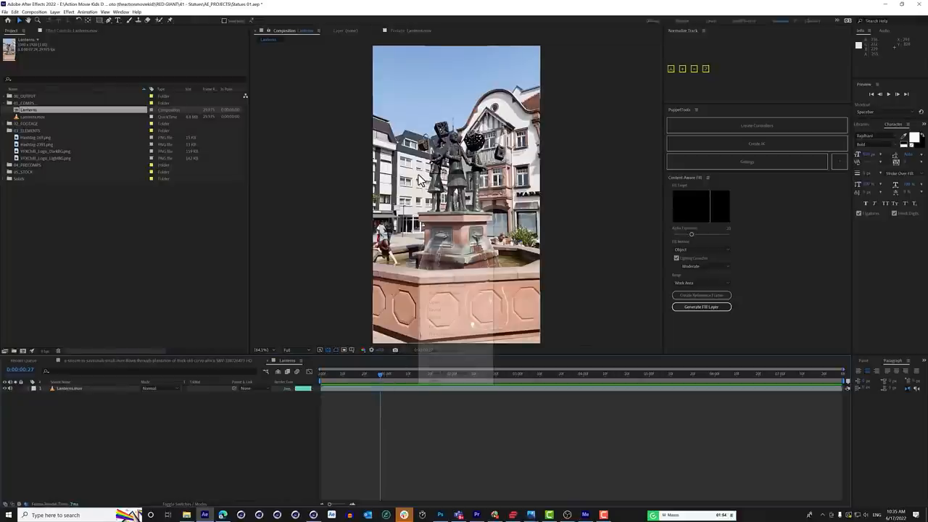
right_click(420, 180)
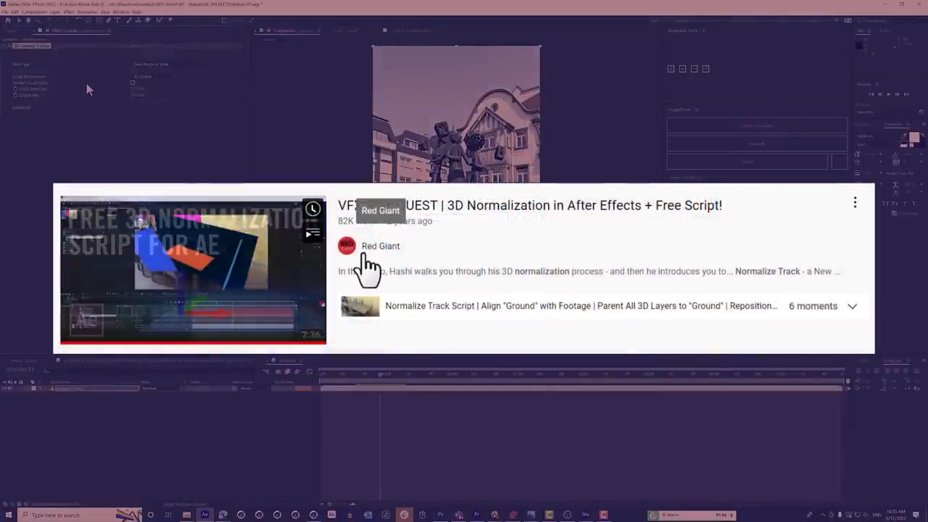
left_click(192, 269)
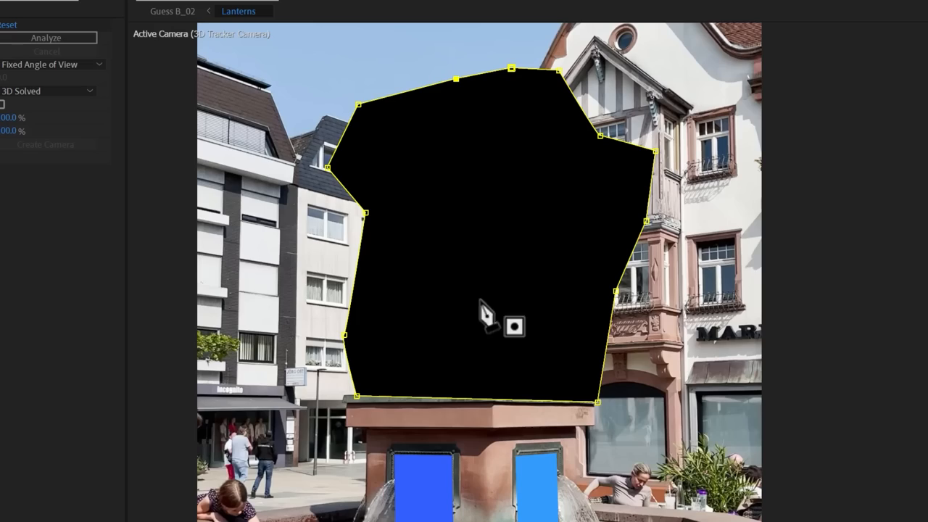
mouse_move(800, 360)
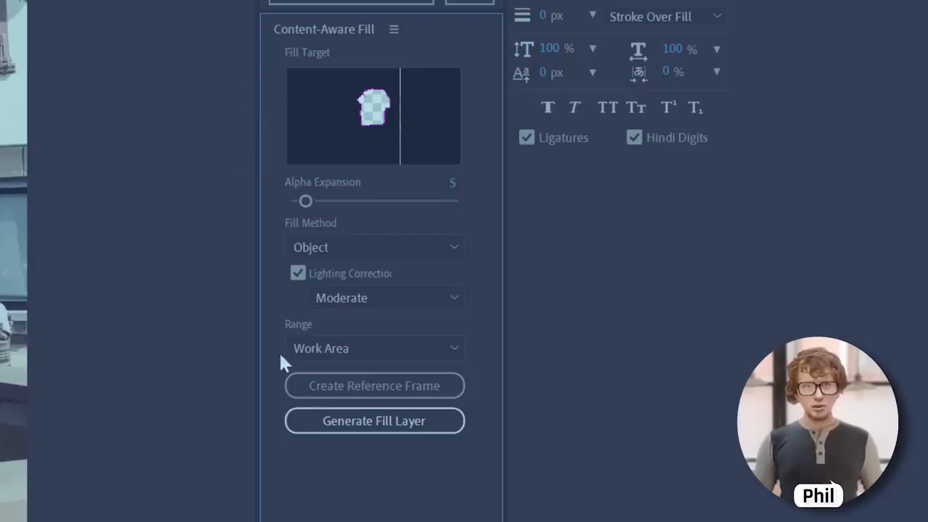
left_click(375, 420)
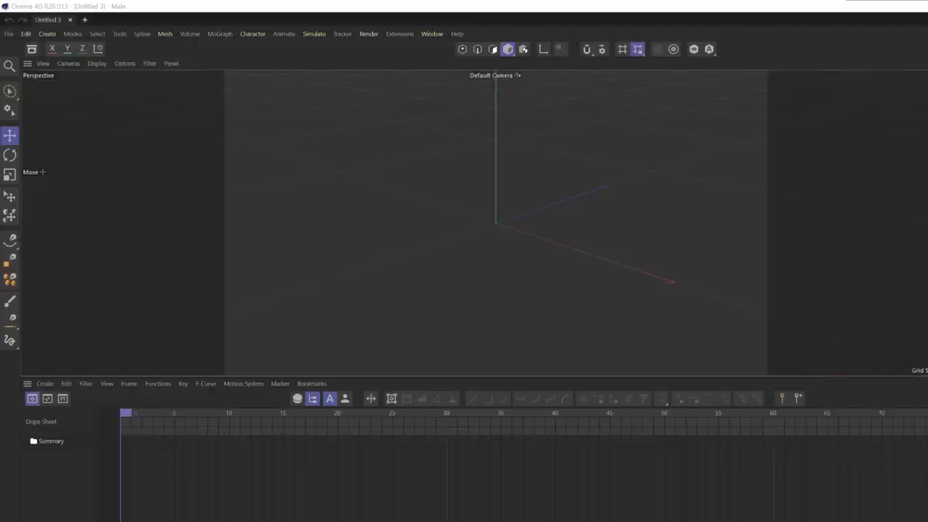
mouse_move(667, 171)
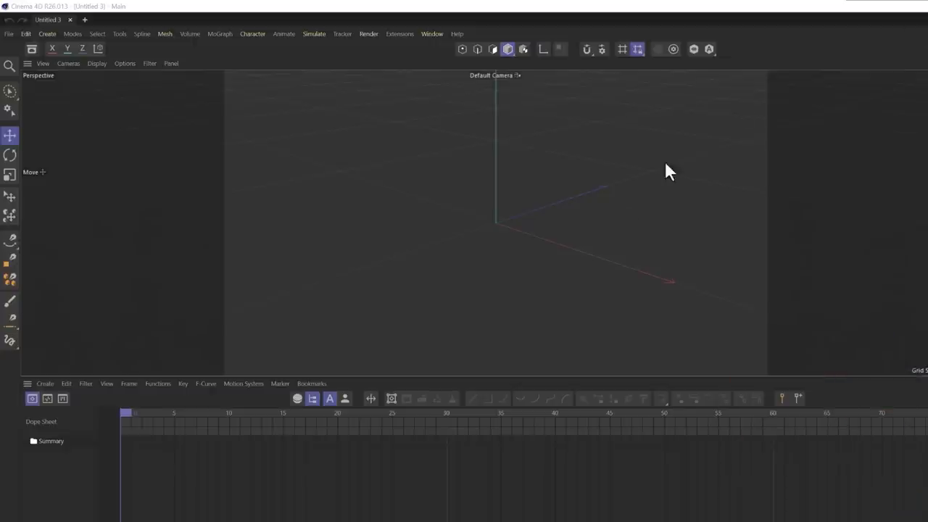
mouse_move(516, 36)
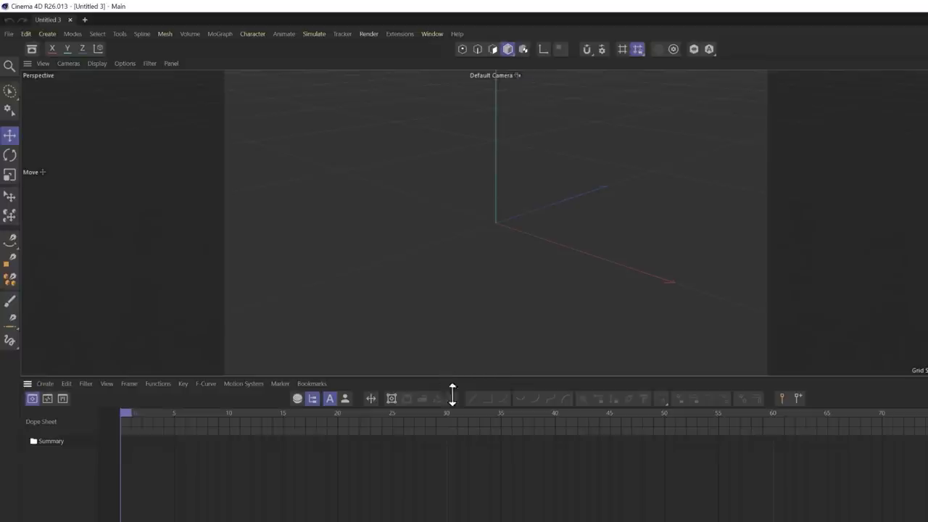
mouse_move(462, 386)
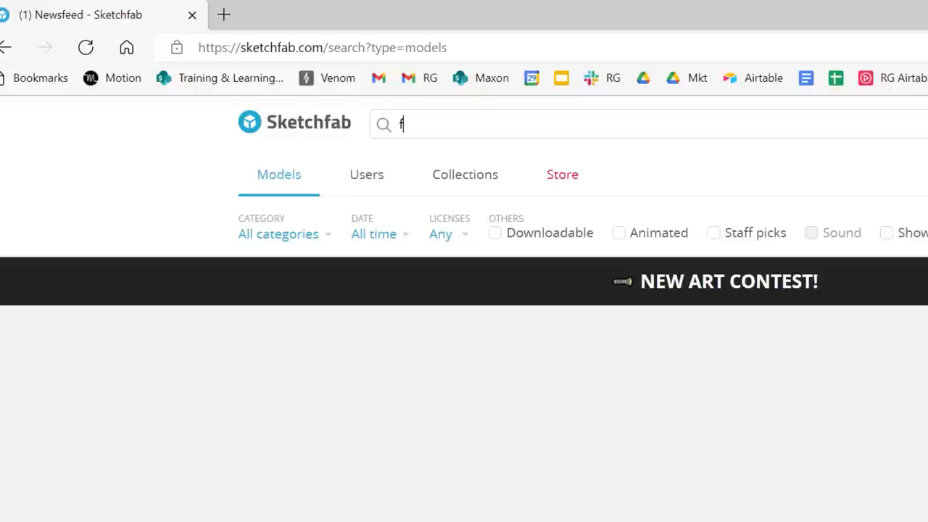
Search Sketchfab for 'famous statue' and browse down the model results.
type("amous statue")
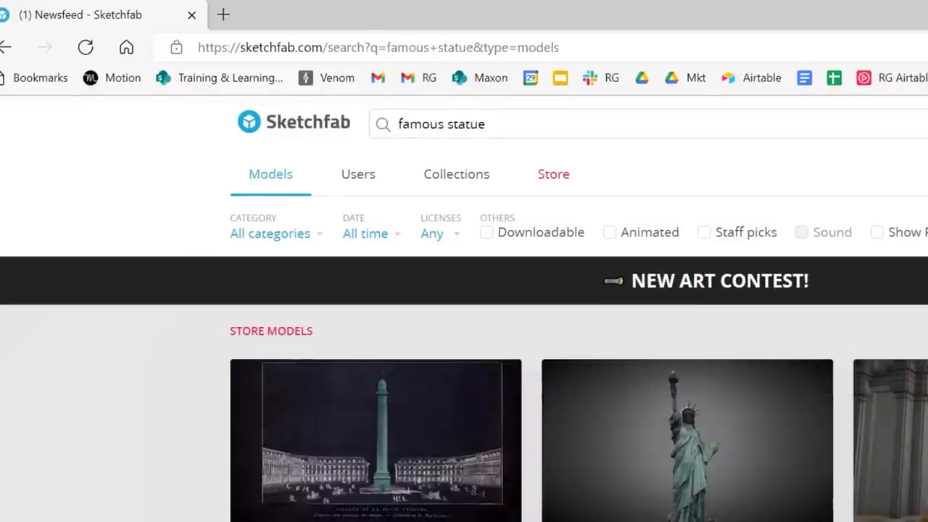
scroll("down", 3)
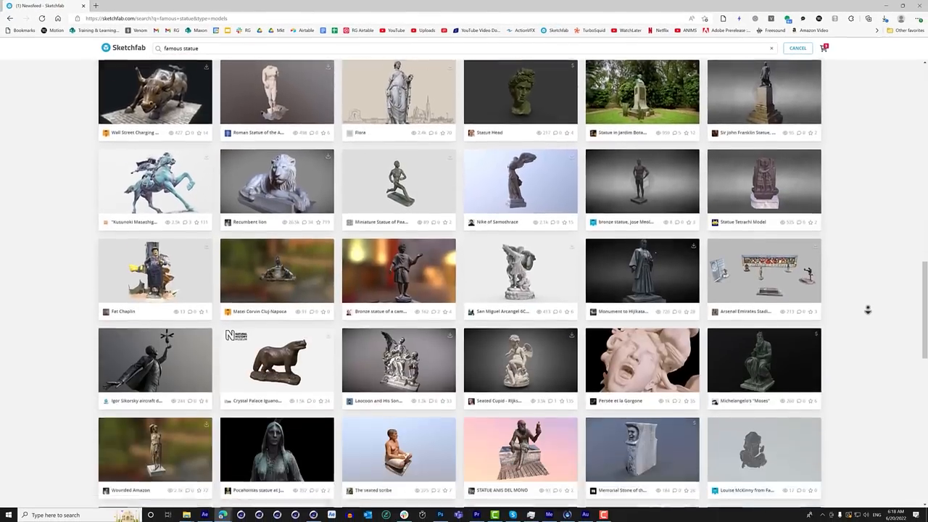
scroll("down", 3)
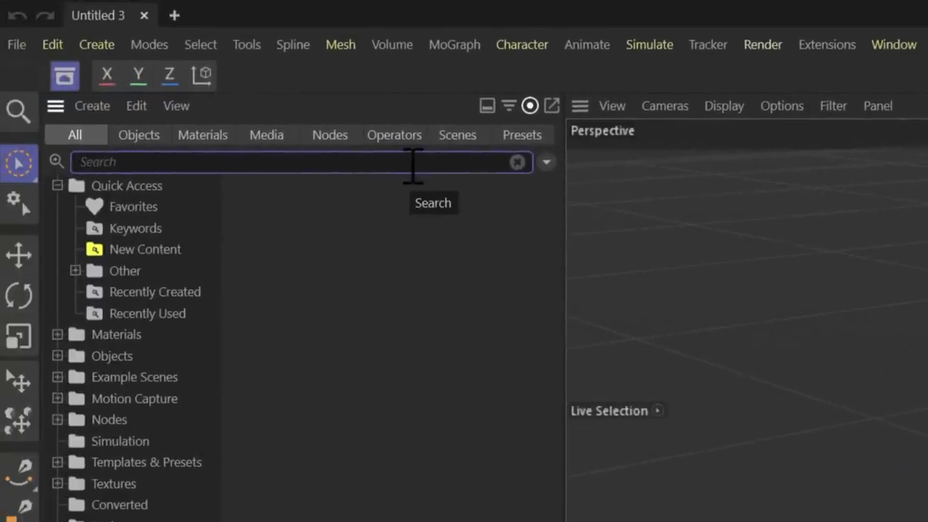
Search the Asset Browser for 'child' and load the Child With Balloon figure.
type("ch")
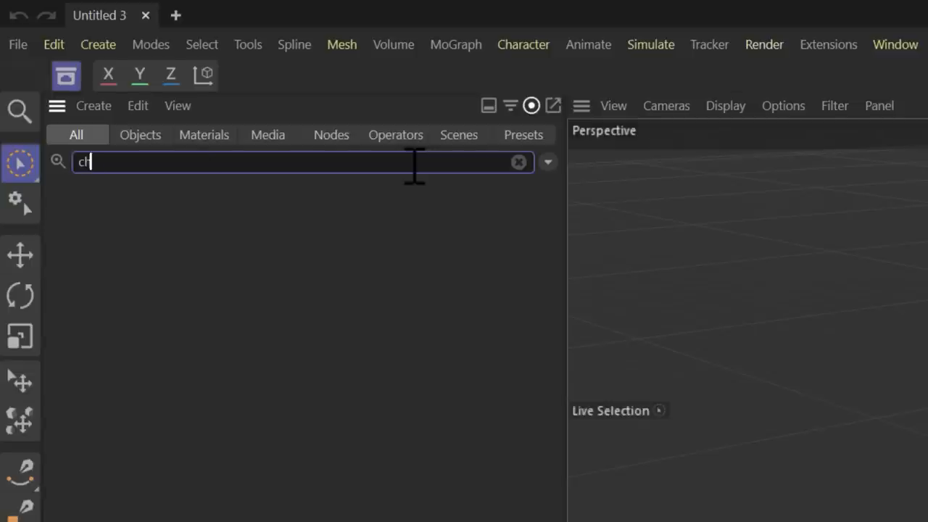
type("ild")
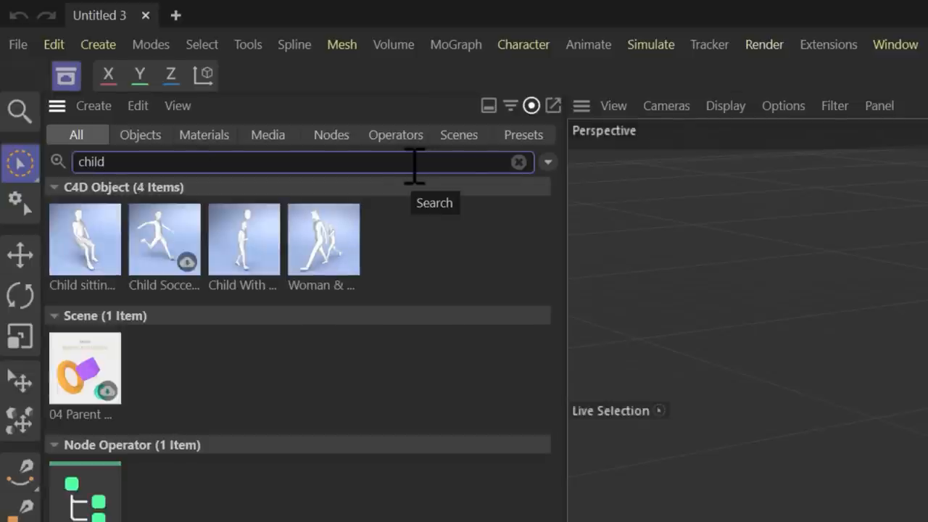
mouse_move(152, 254)
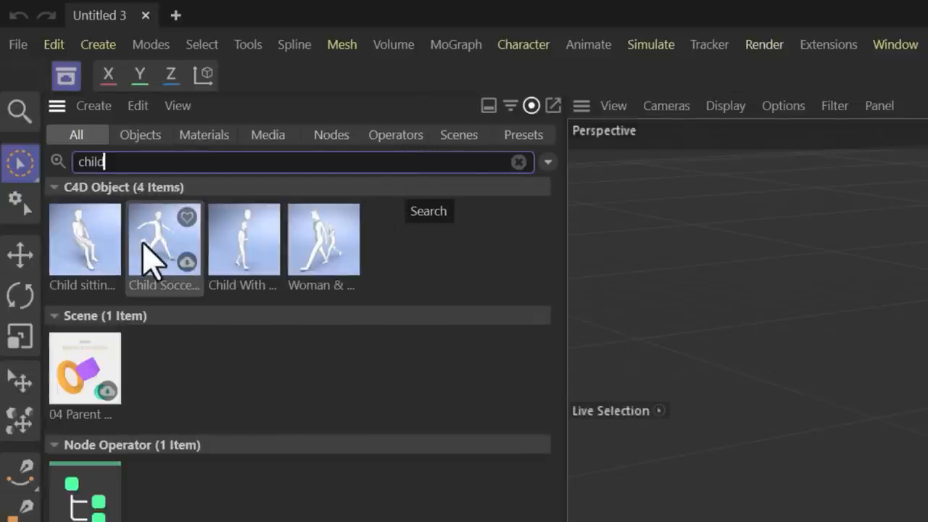
mouse_move(250, 268)
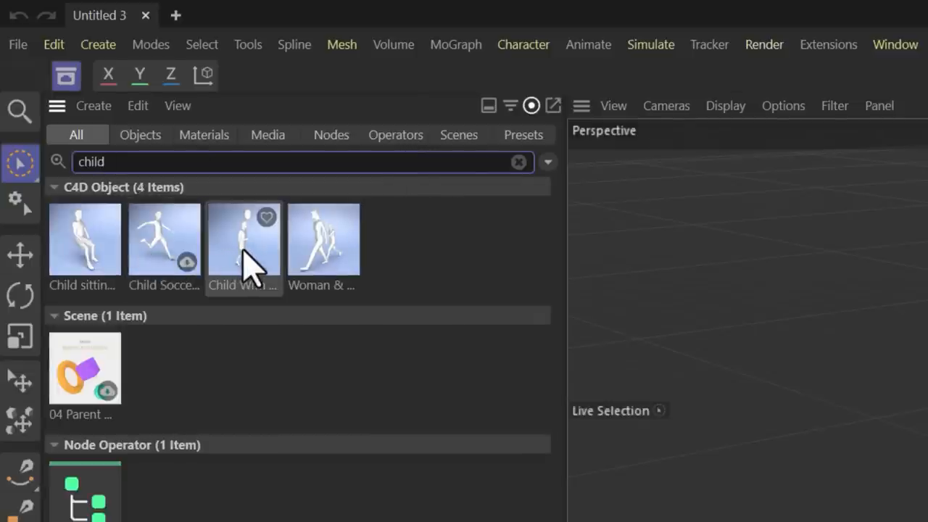
double_click(244, 238)
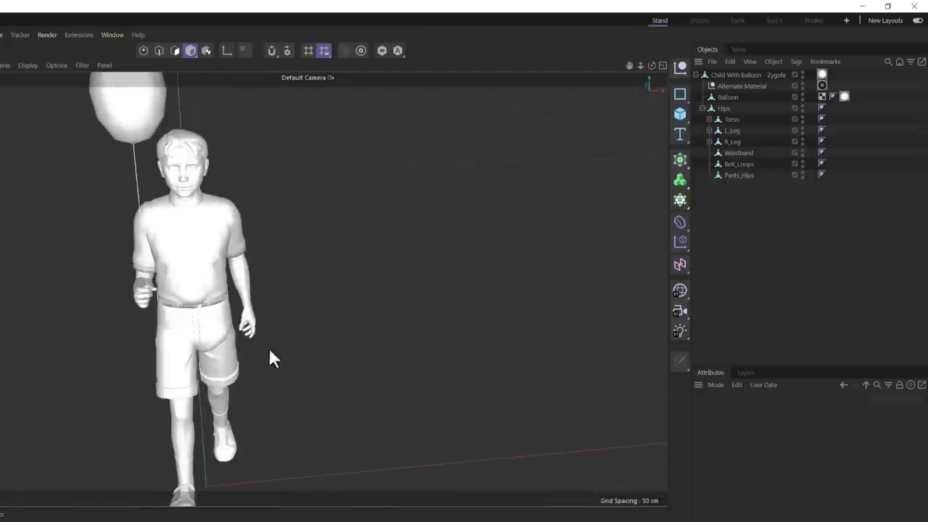
Delete the balloon from the figure and reset the boy's rig to a T-pose.
left_click(728, 97)
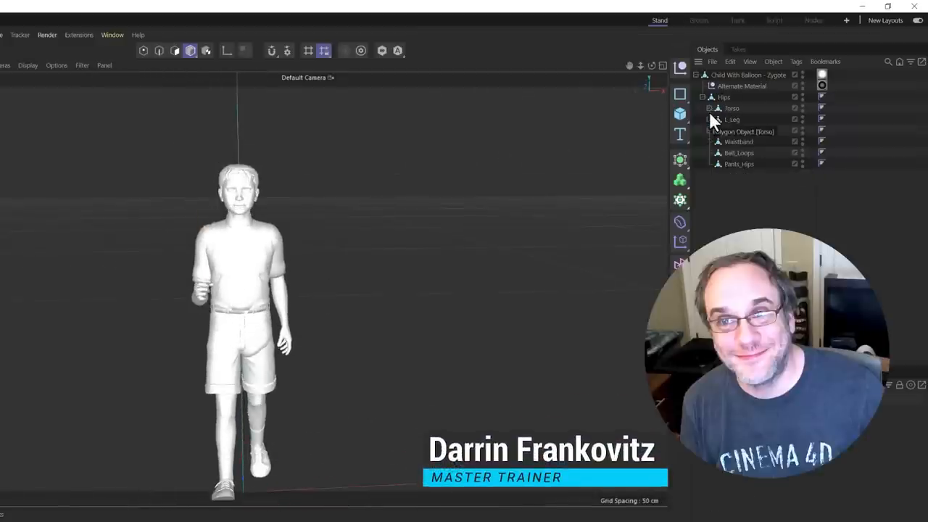
right_click(732, 108)
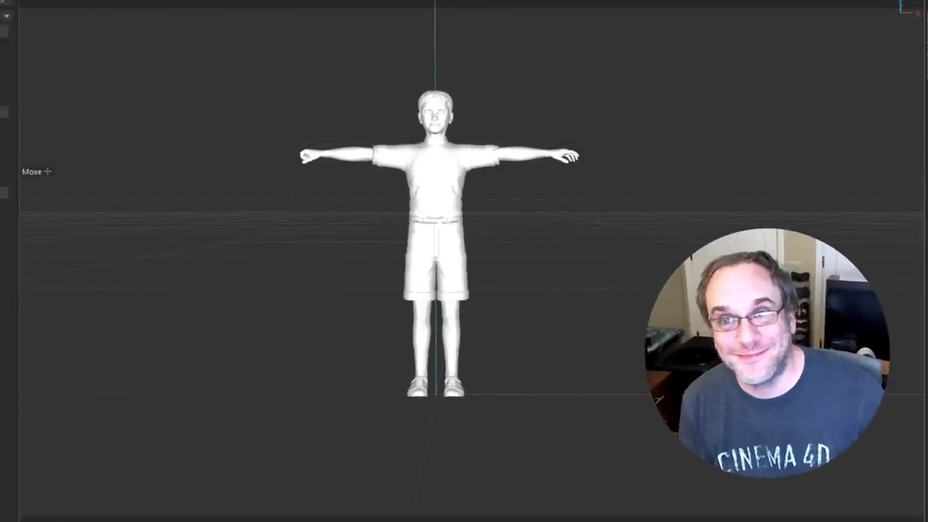
left_click(10, 29)
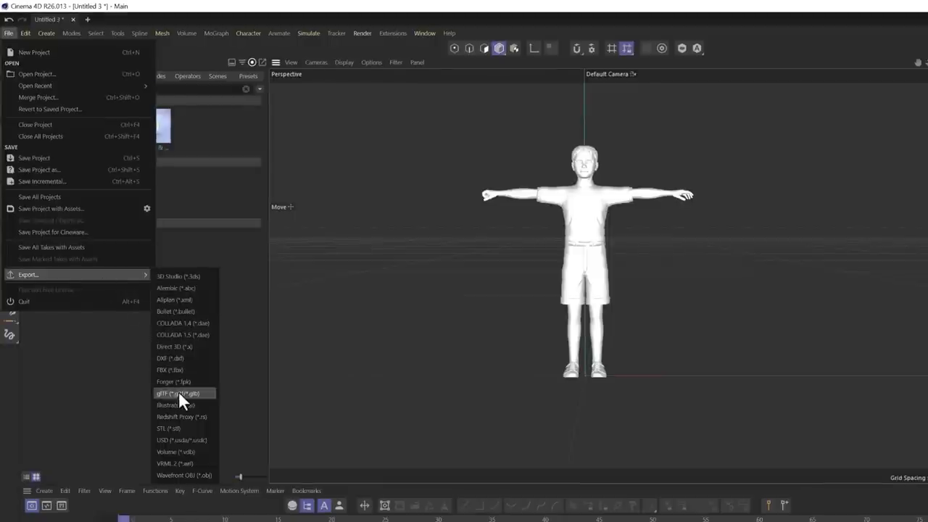
Review the FBX Export Settings for the child figure, then look up the Sketchfab Importer article.
left_click(170, 370)
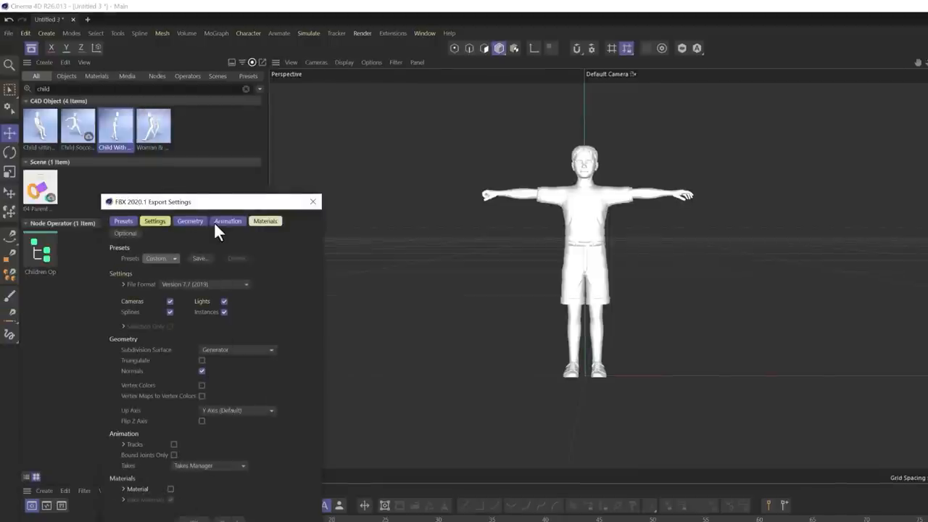
left_click(313, 202)
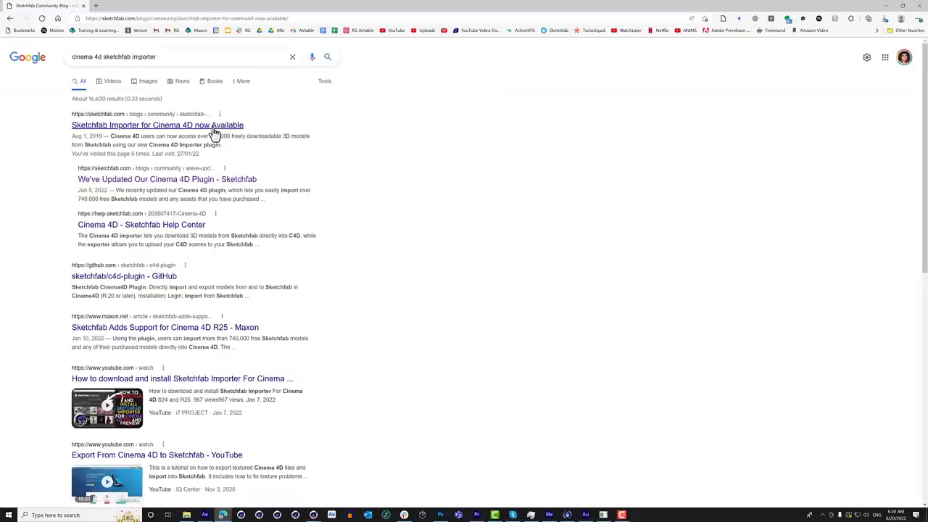
left_click(156, 124)
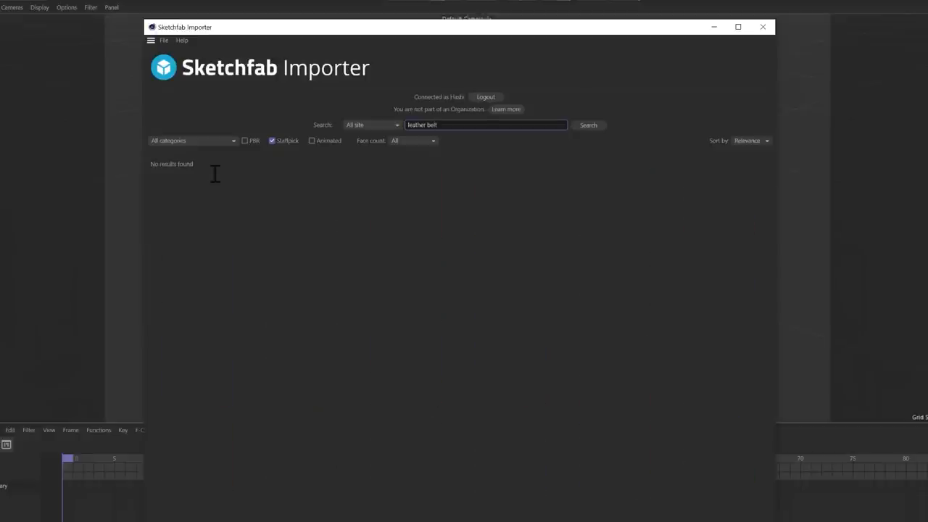
Search the Sketchfab Importer for 'leather belt' and import the Leather Belt OBJ model.
left_click(589, 125)
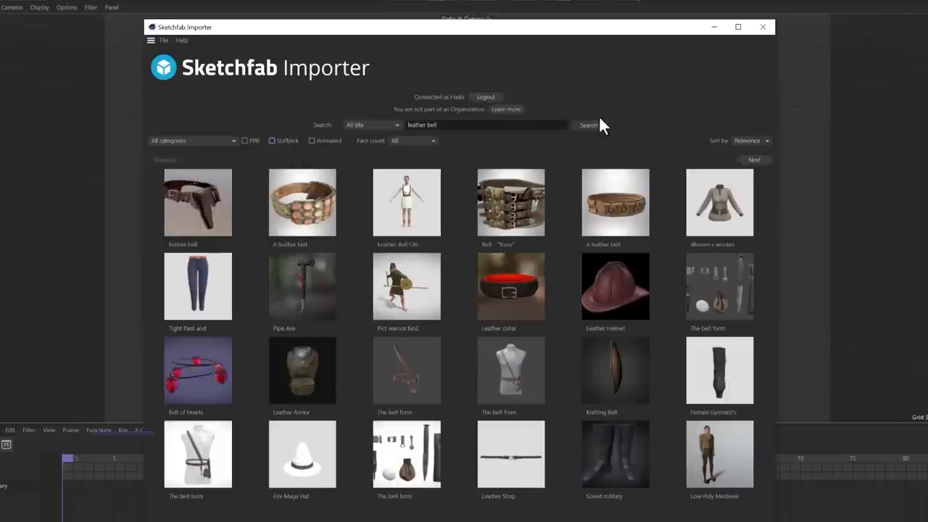
left_click(406, 203)
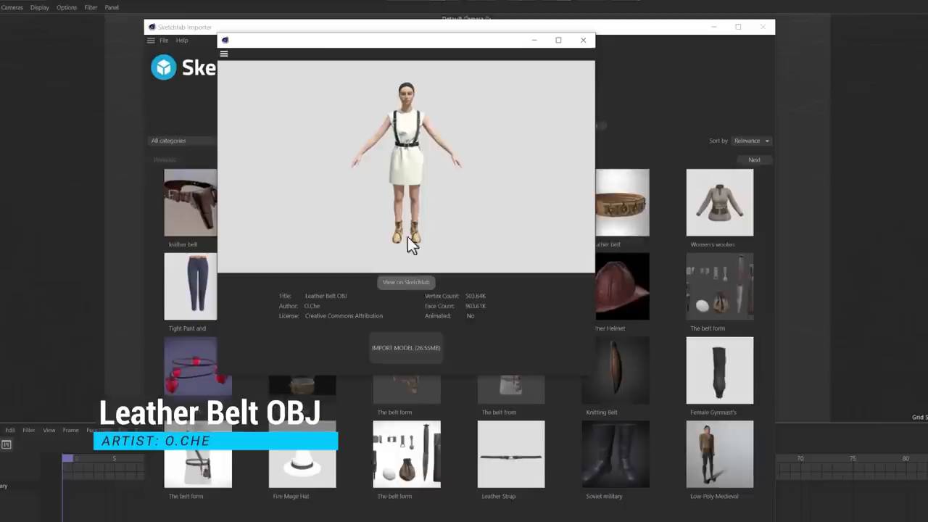
left_click(406, 348)
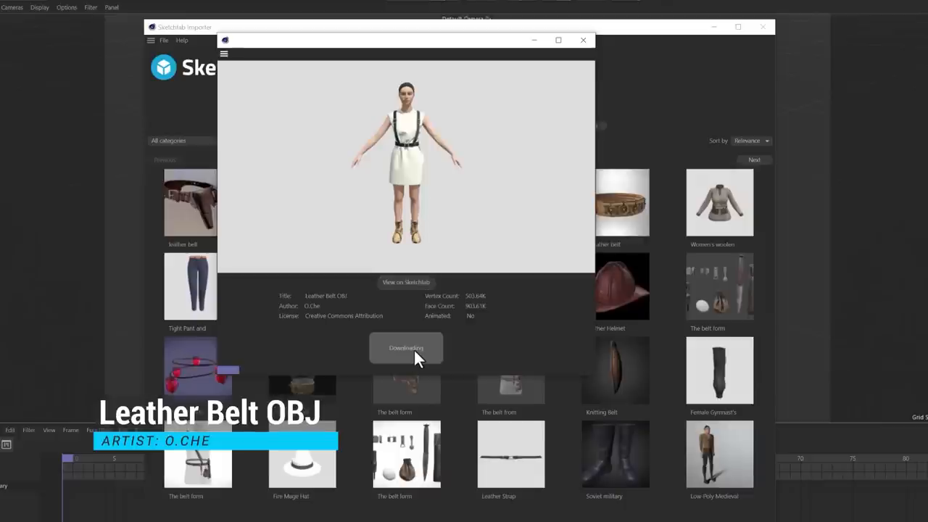
Import the Talking Tina 2.0 model from the Sketchfab Importer.
left_click(583, 40)
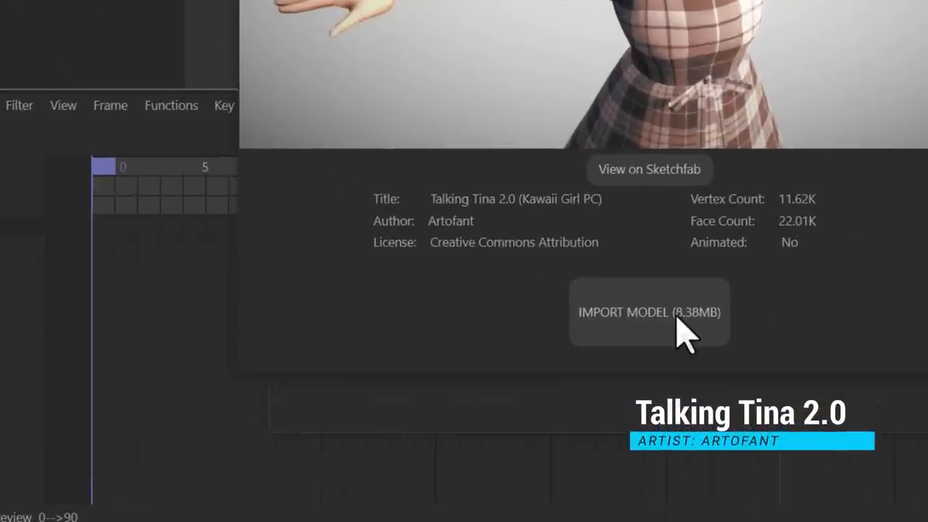
left_click(648, 312)
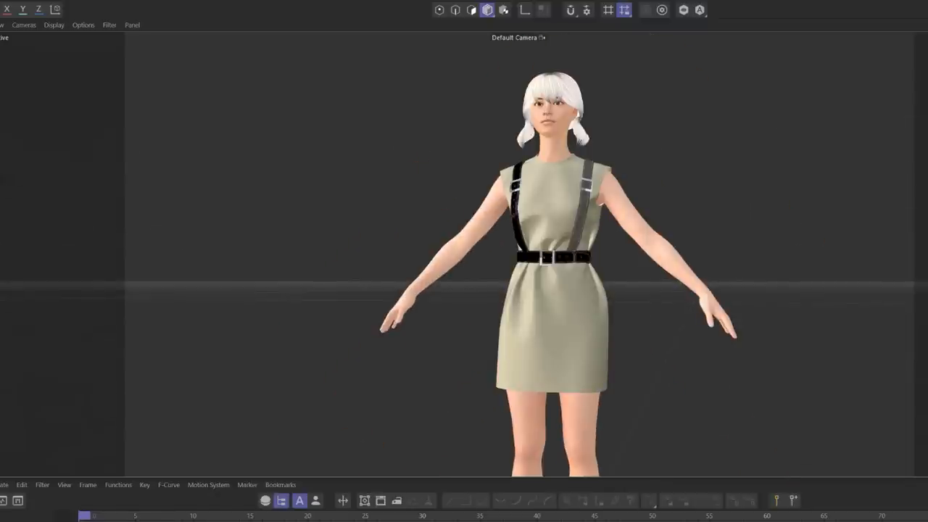
mouse_move(515, 385)
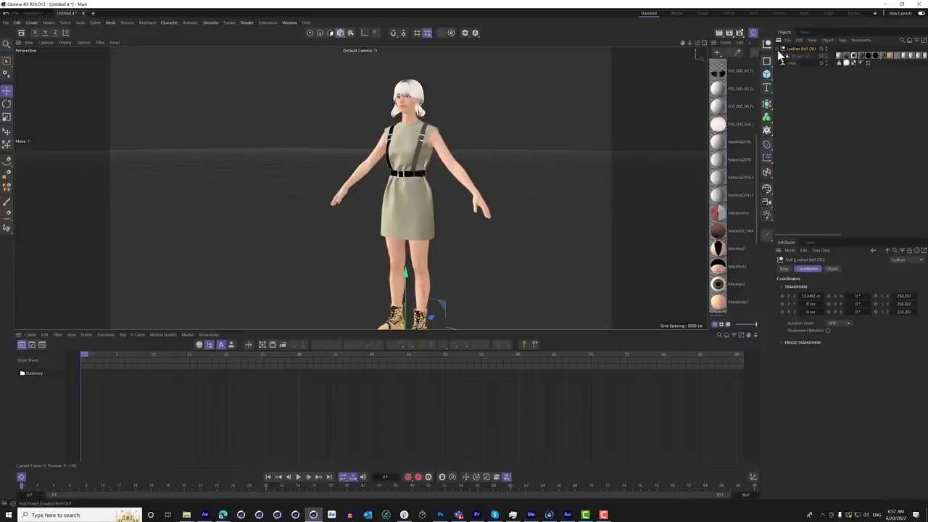
Finish the Sketchfab import so the belted girl character stands in the perspective viewport.
left_click(798, 55)
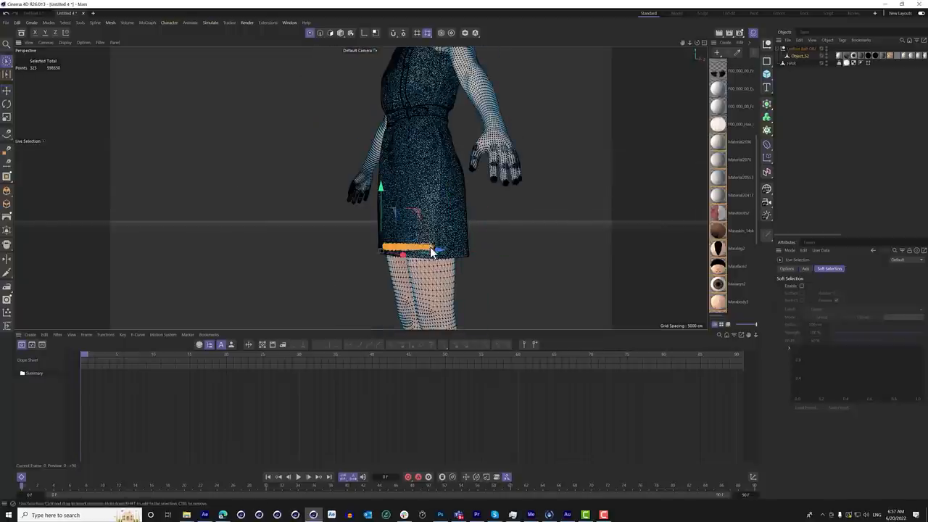
Grow the dress selection with Select Connected until every dress polygon is isolated.
key("w")
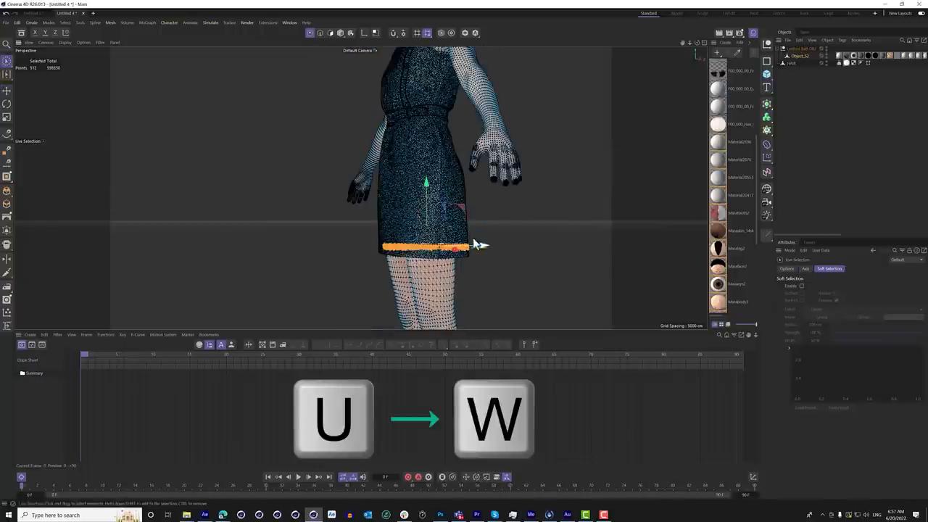
key("w")
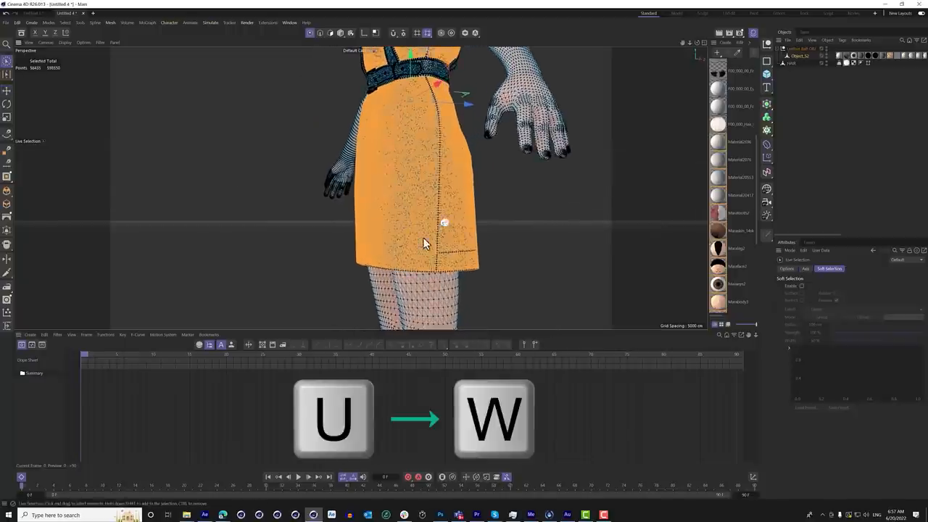
key("w")
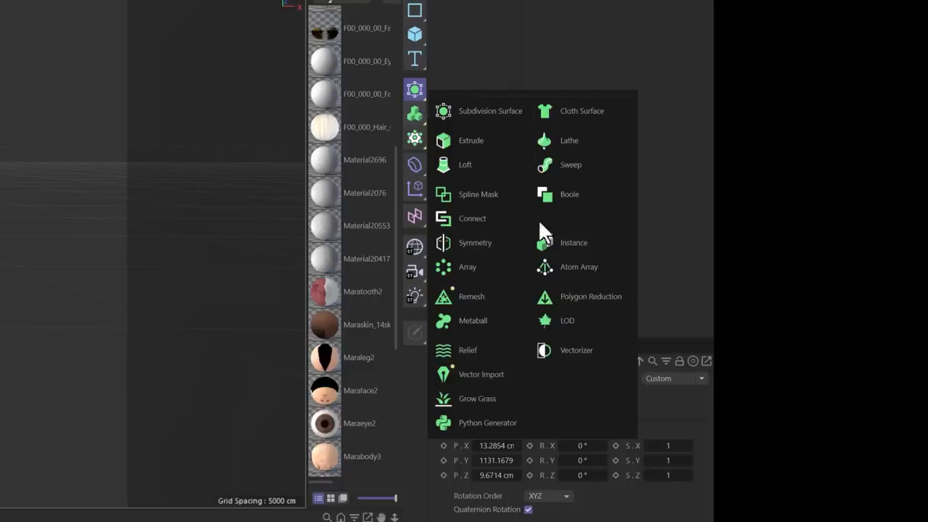
Add a Polygon Reduction generator and nest the dress model beneath it.
left_click(590, 296)
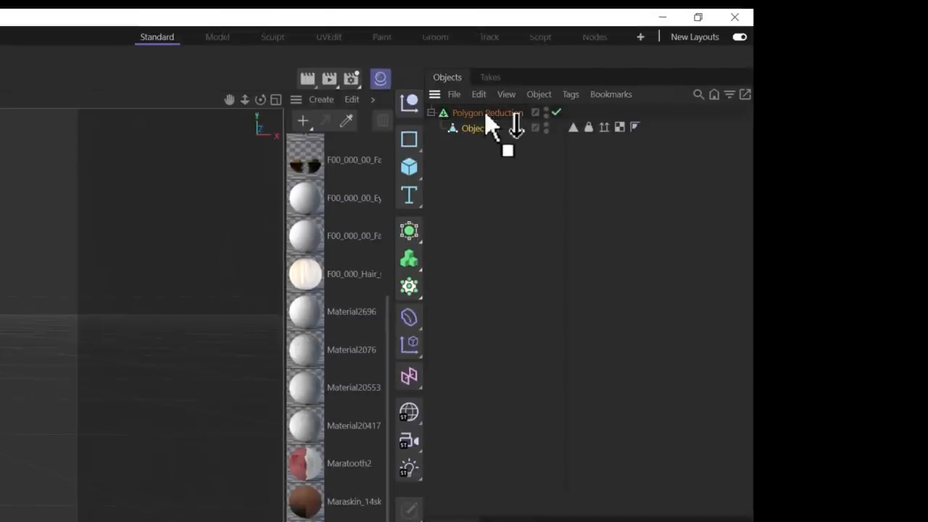
right_click(473, 127)
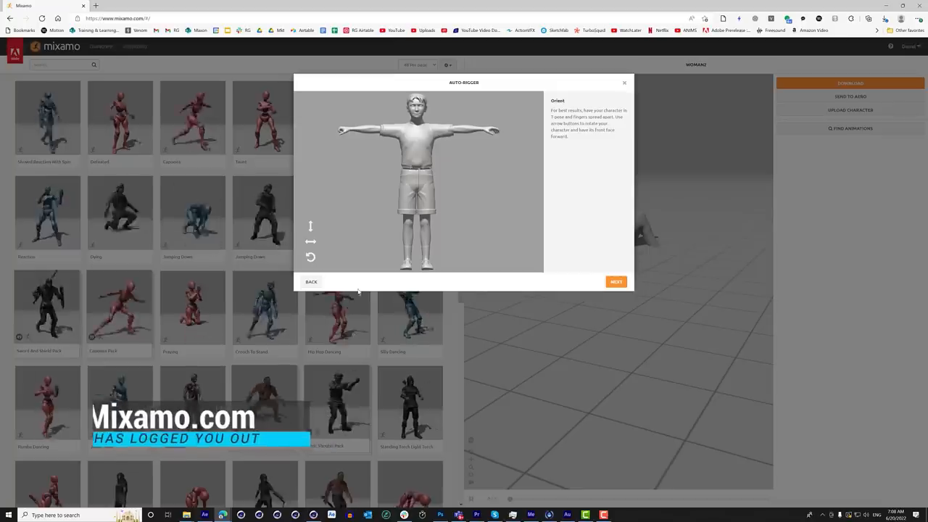
Confirm orientation, accept the auto-rig, and apply a Standing Torch animation to the boy.
left_click(615, 282)
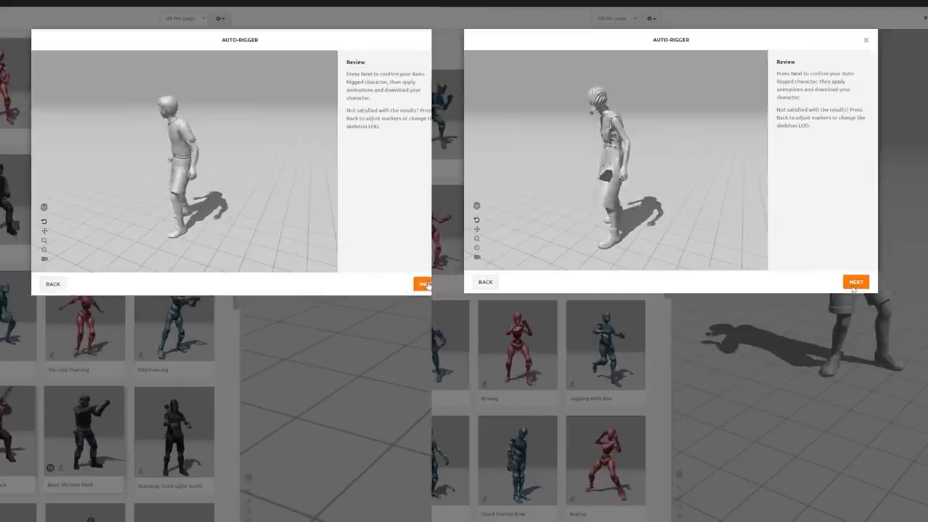
left_click(856, 282)
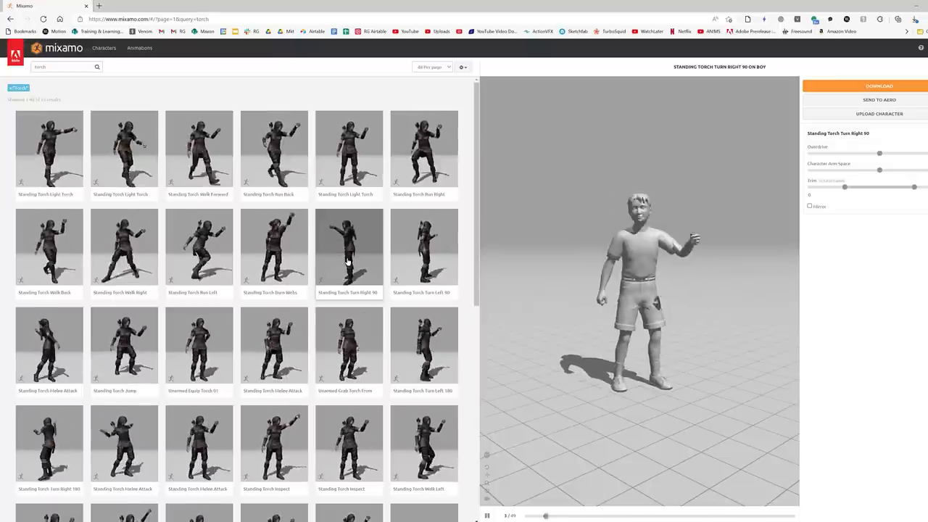
left_click(348, 345)
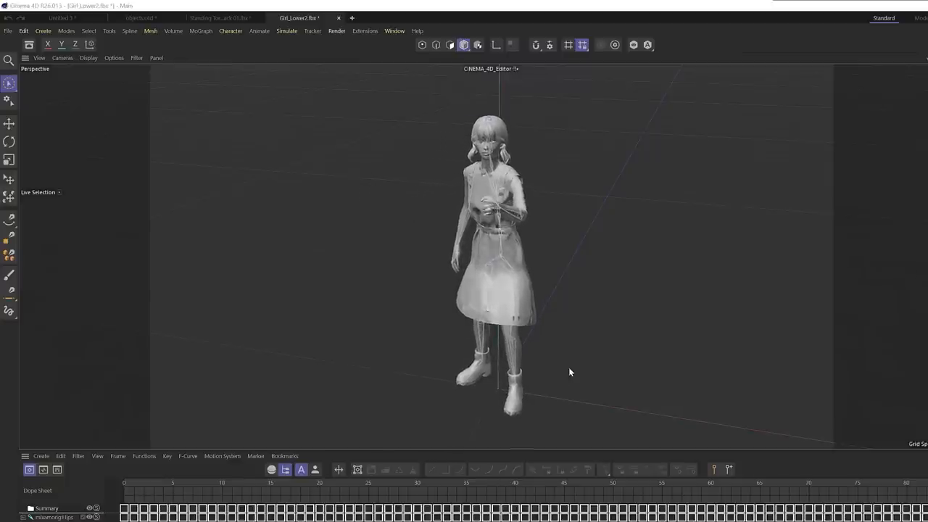
Switch to the Standing Torch FBX file and show its object hierarchy.
left_click(221, 17)
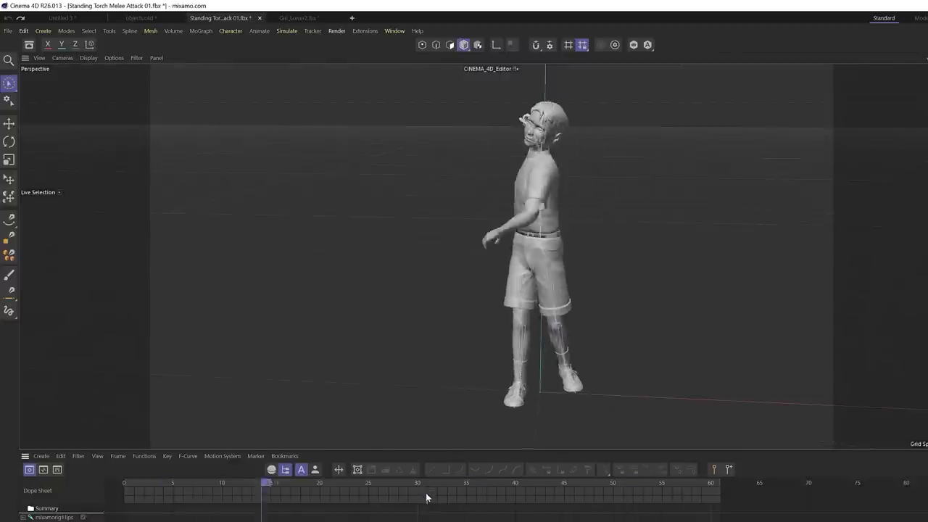
left_click(297, 18)
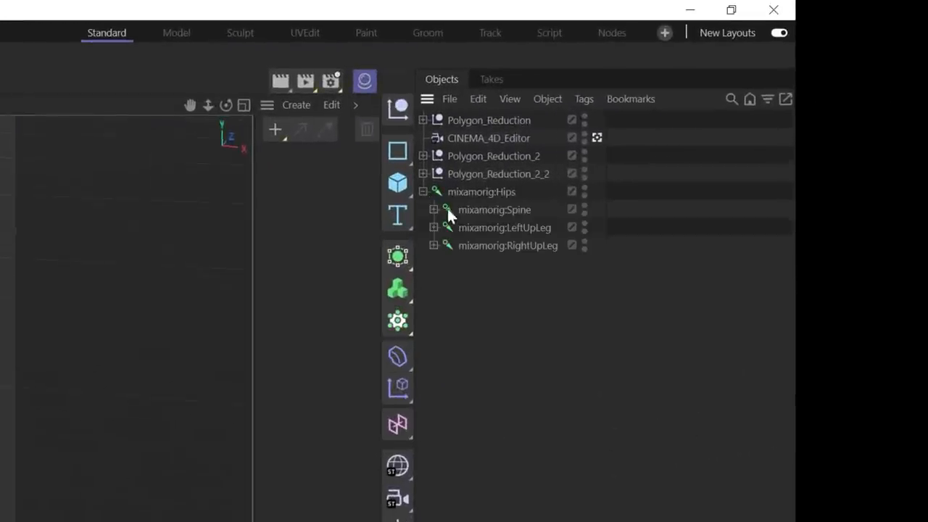
Expand mixamorig:Hips and the spine chain down to the neck and shoulder bones.
left_click(432, 209)
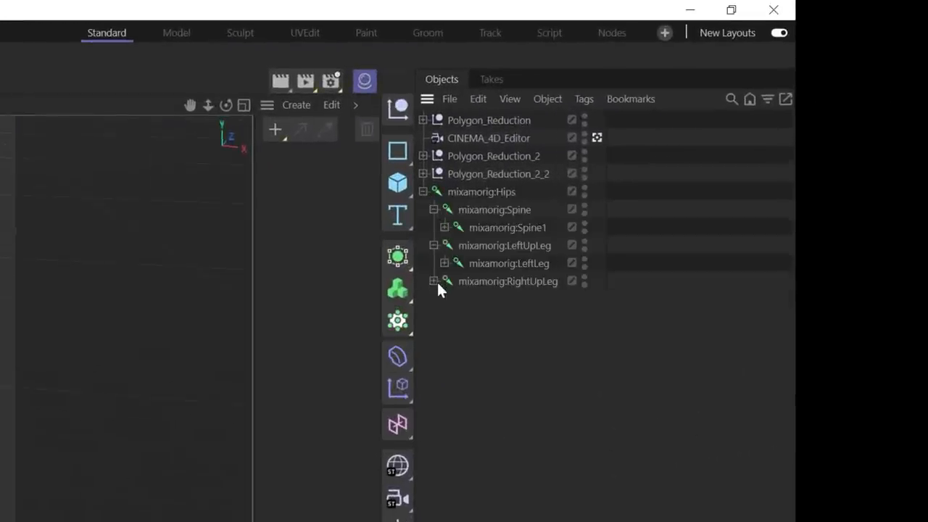
left_click(444, 226)
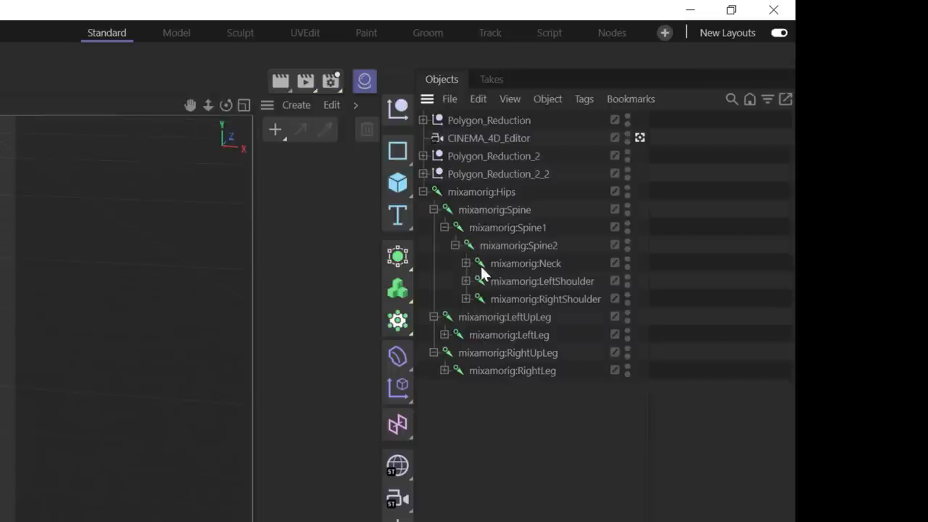
left_click(467, 282)
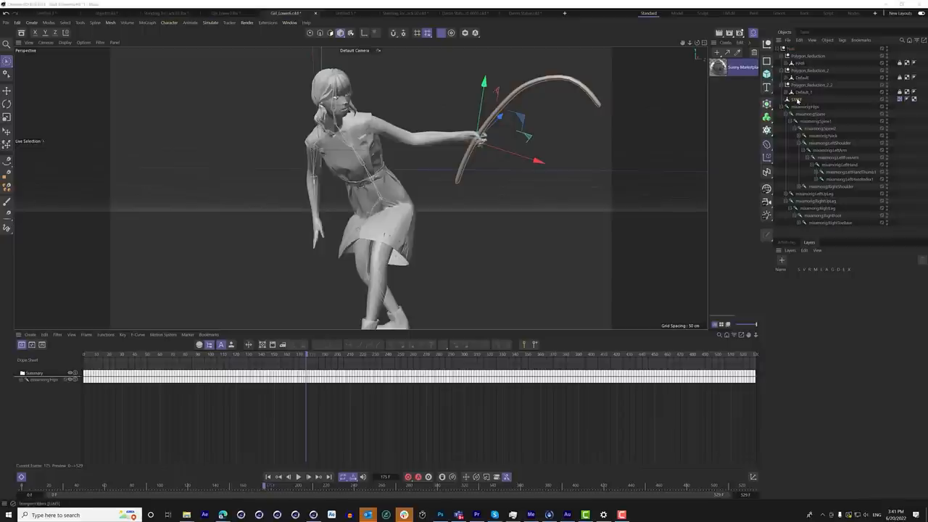
Frame the girl's raised hand holding the curved handle and select her arm bones in the hierarchy.
left_click(838, 165)
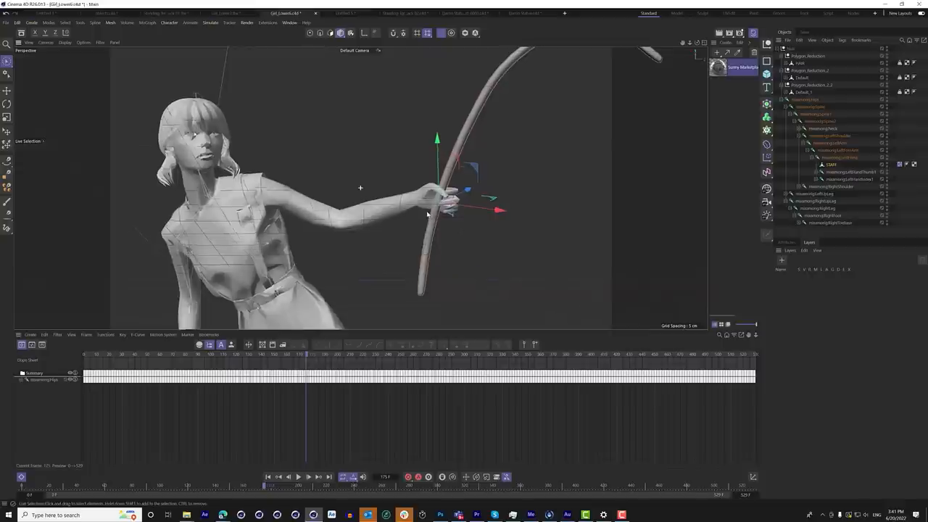
left_click(299, 475)
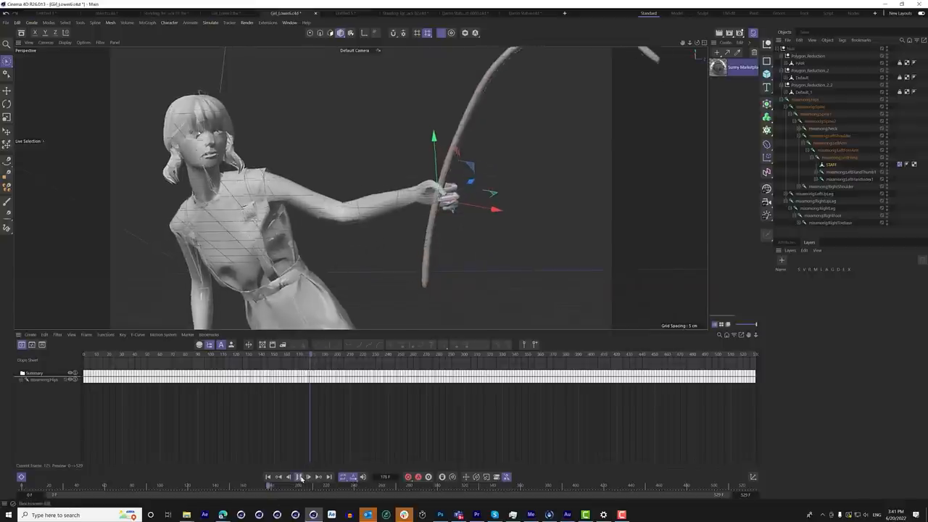
left_click(299, 476)
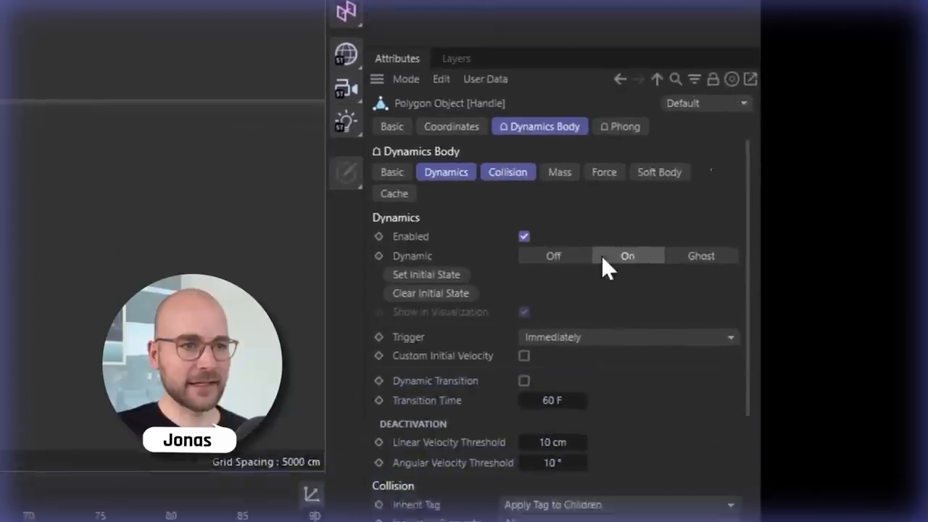
Set the Handle's Dynamics Body to Dynamic Off, then review the Cylinder's own Dynamics Body tag.
left_click(554, 255)
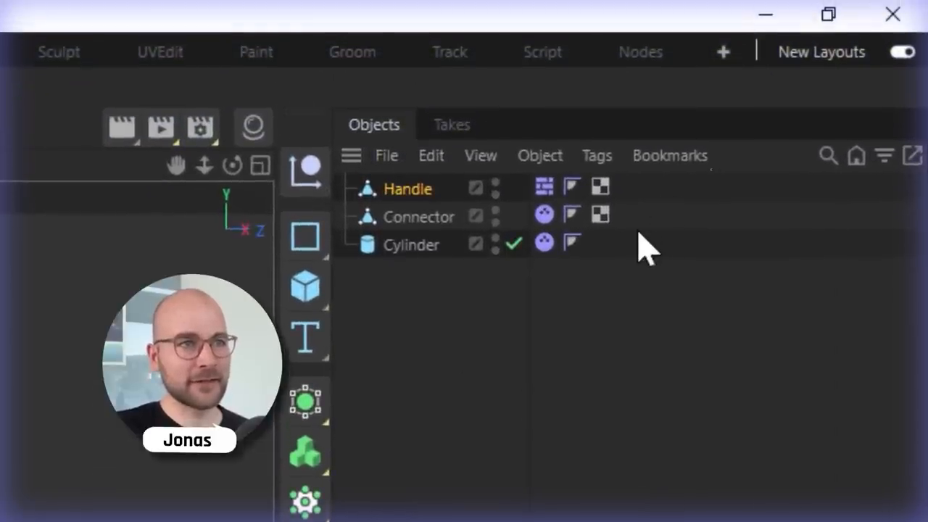
mouse_move(544, 241)
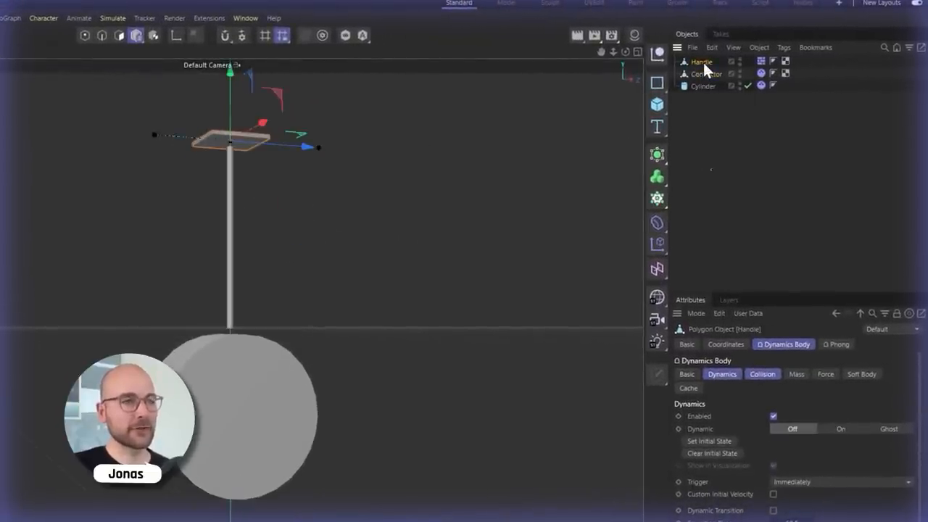
left_click(702, 86)
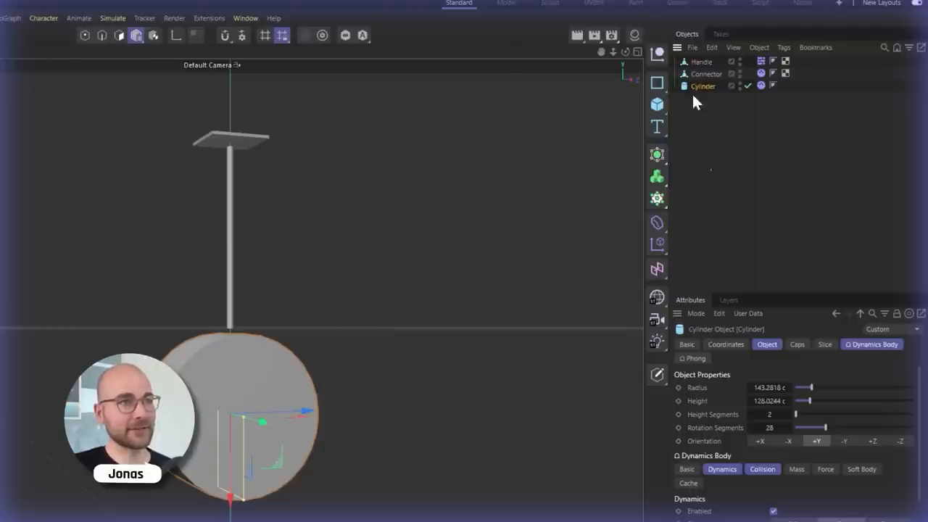
left_click(704, 74)
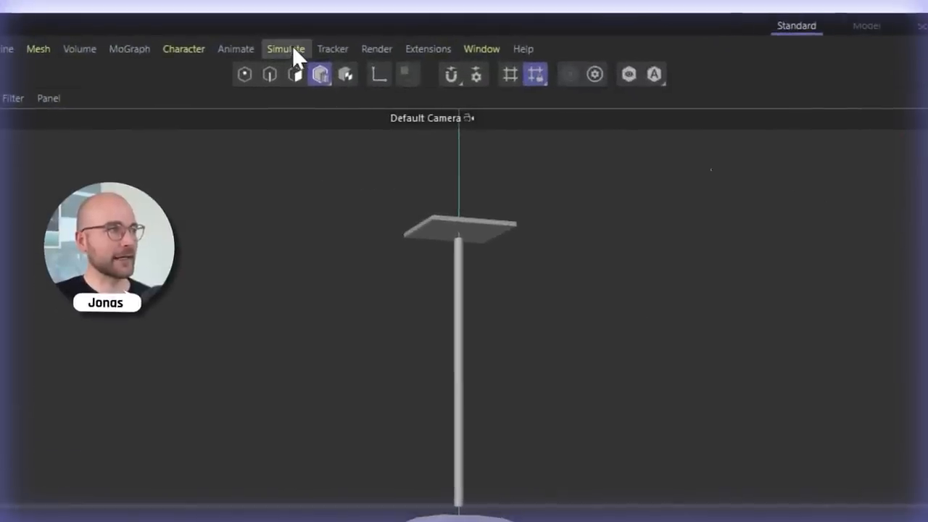
Add a Bullet Connector and set its type to Ragdoll at the rod-handle joint.
left_click(284, 50)
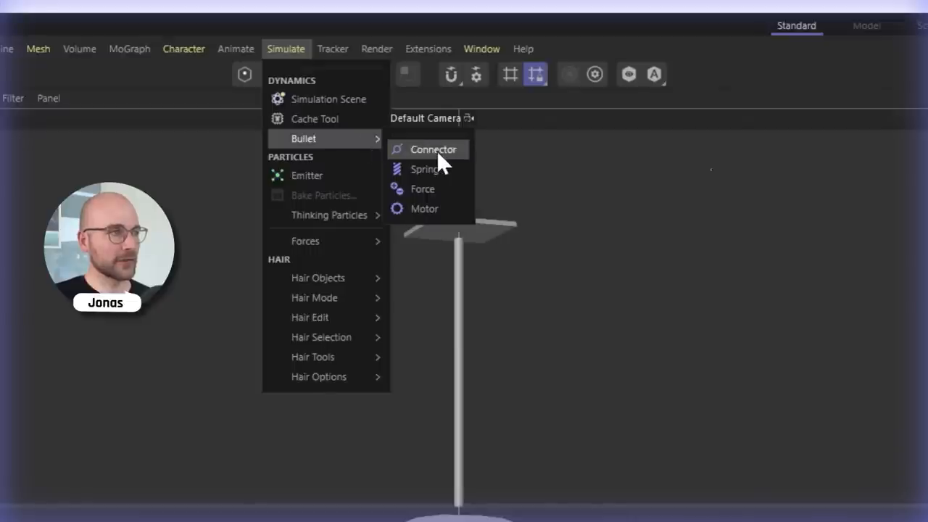
left_click(432, 150)
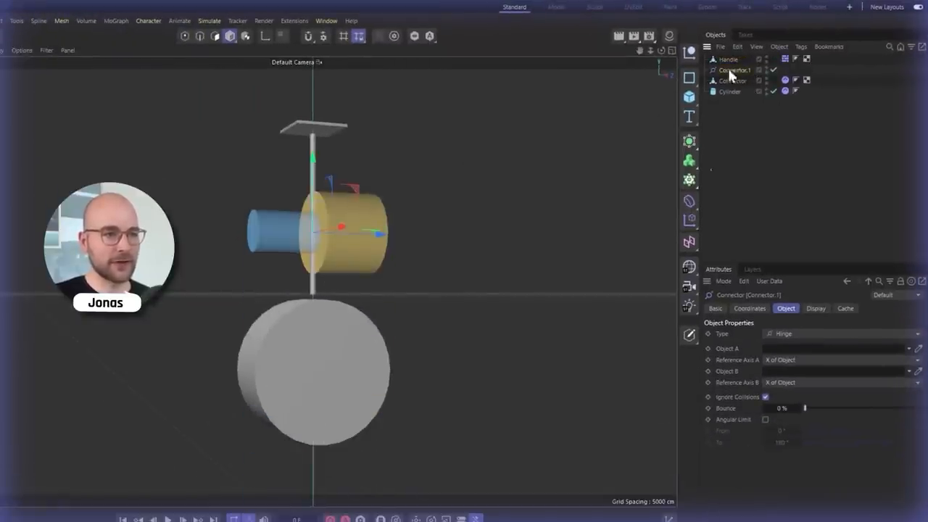
left_click(841, 334)
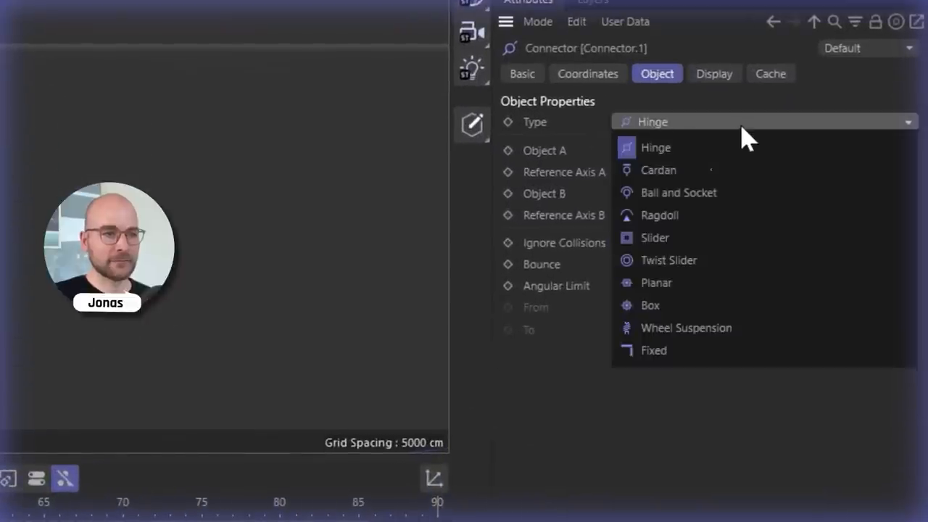
mouse_move(737, 215)
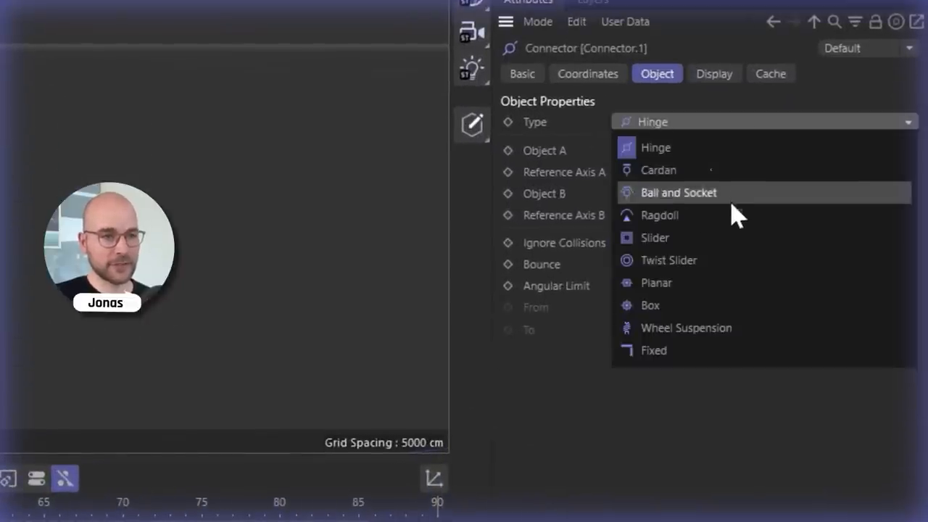
mouse_move(681, 221)
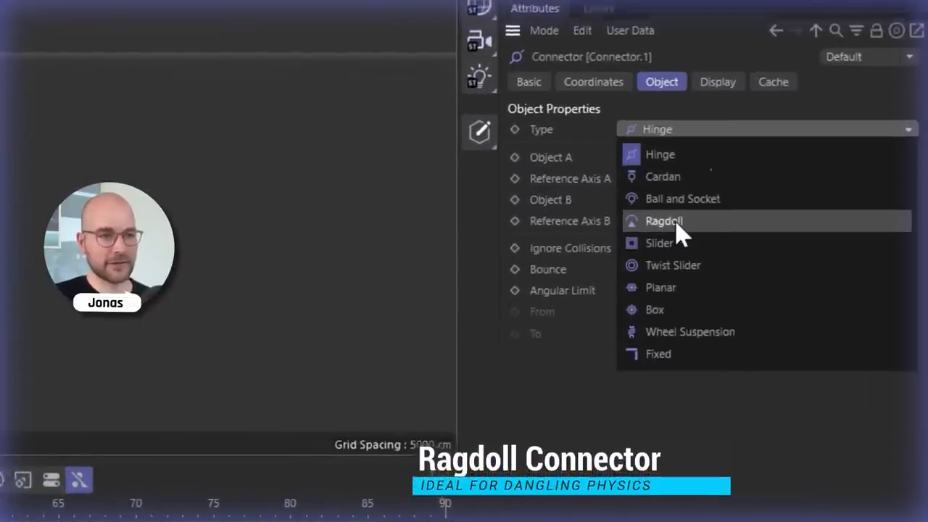
left_click(664, 221)
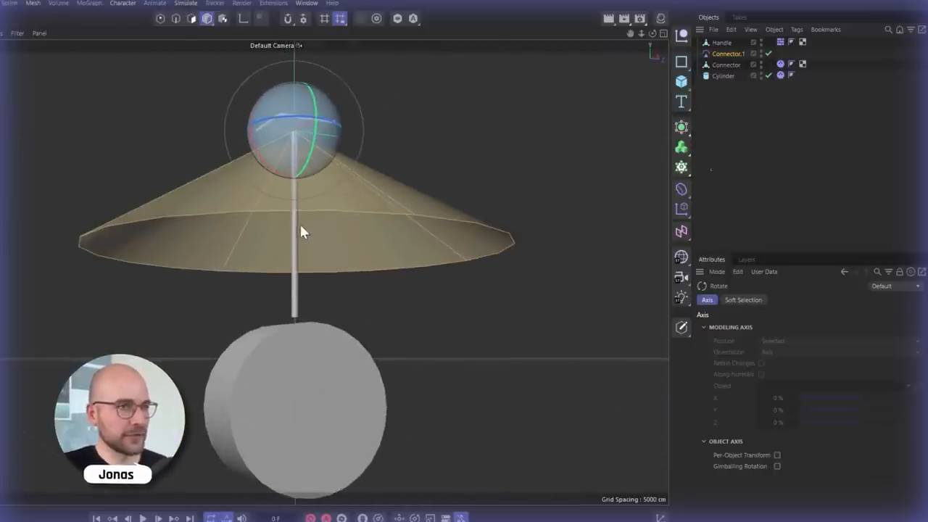
mouse_move(655, 97)
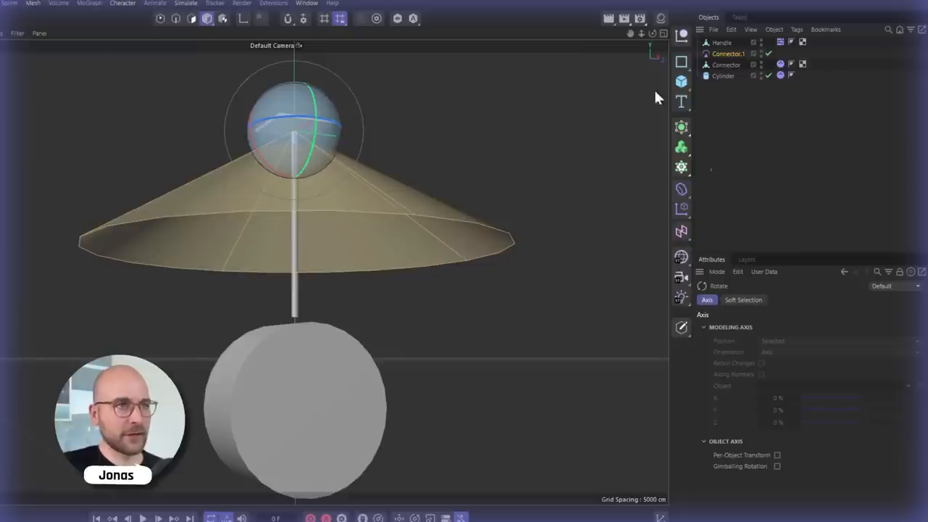
Link Handle as Object A and Connector as Object B, widening the cone radius to 60°.
left_click(728, 54)
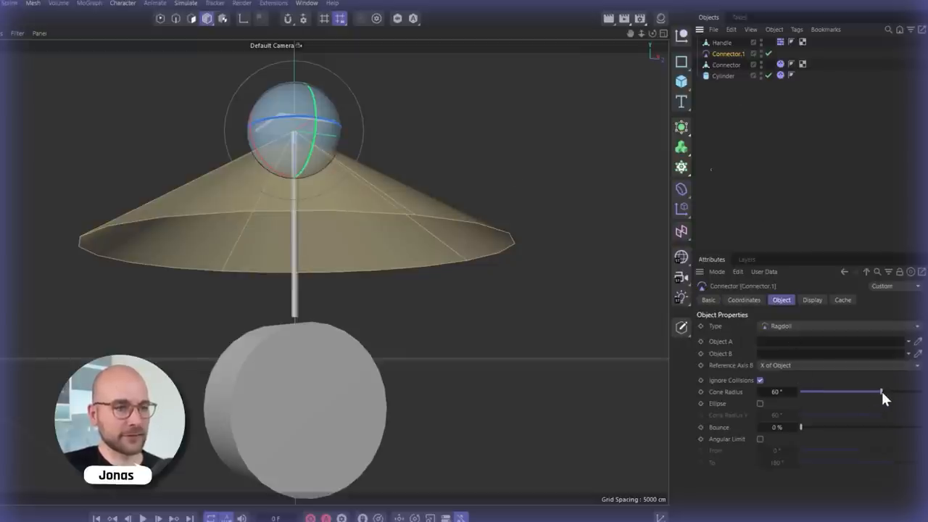
left_click_drag(882, 391, 914, 388)
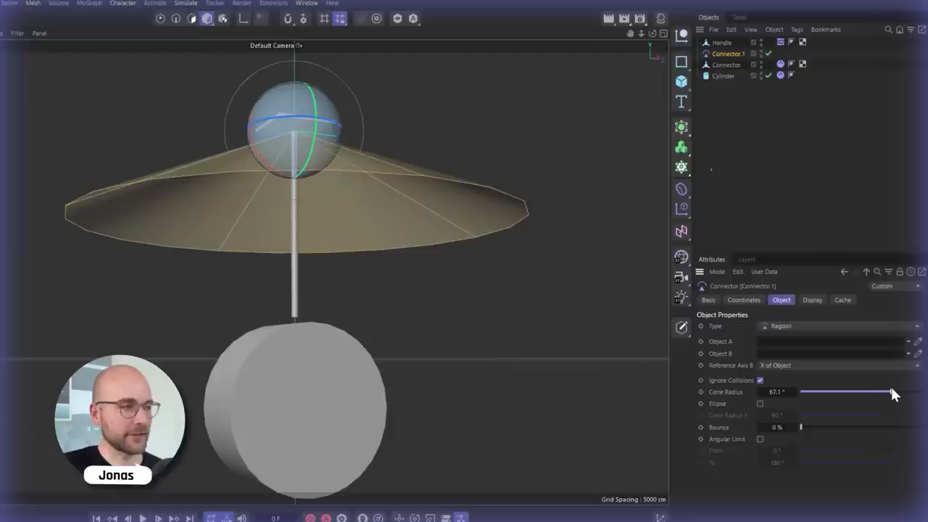
left_click_drag(891, 391, 882, 392)
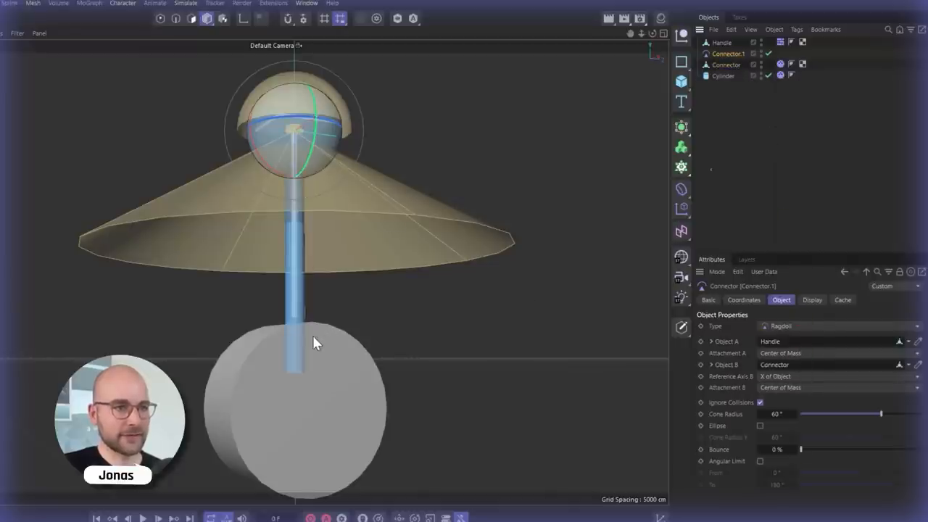
mouse_move(5, 90)
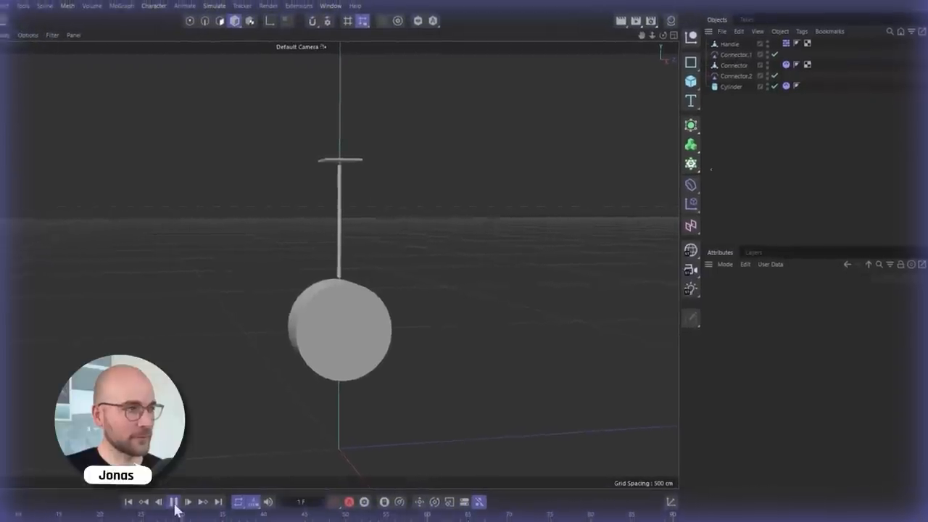
Play and pause the simulation to watch the cylinder swing from the handle.
left_click(228, 483)
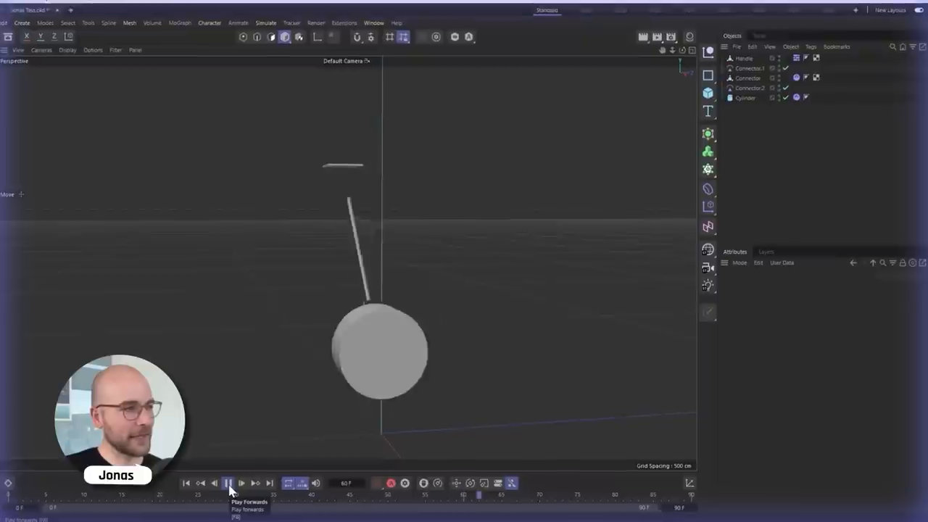
left_click(226, 483)
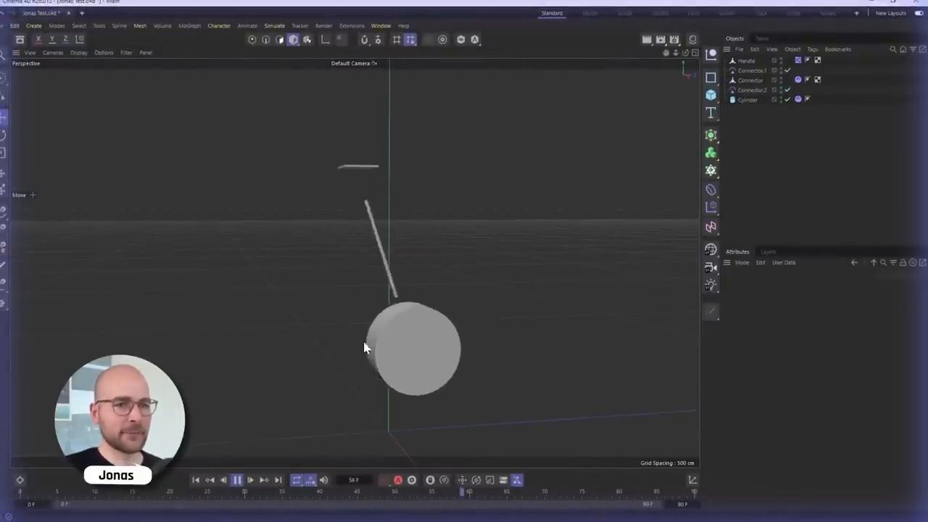
Open Project Settings to the Bullet Expert parameters for steps per frame and solver iterations.
left_click(15, 26)
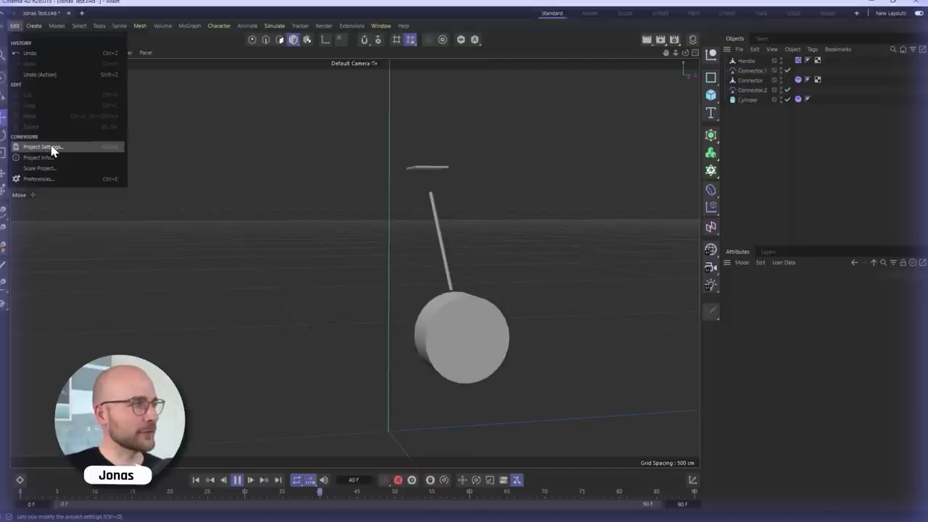
left_click(42, 146)
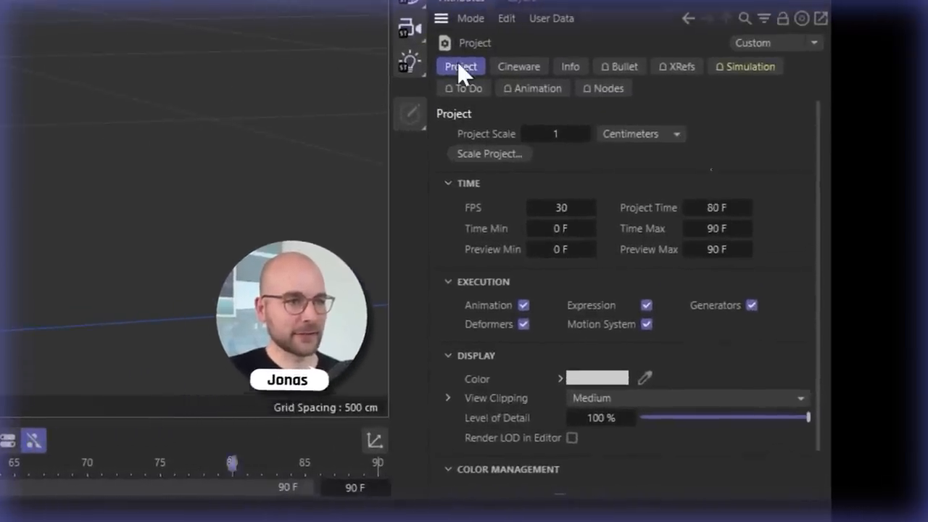
left_click(618, 67)
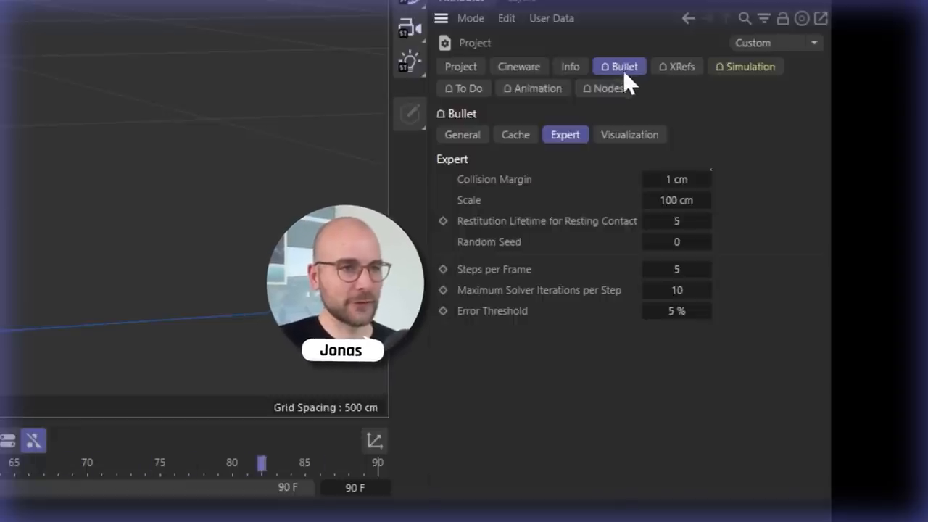
mouse_move(533, 287)
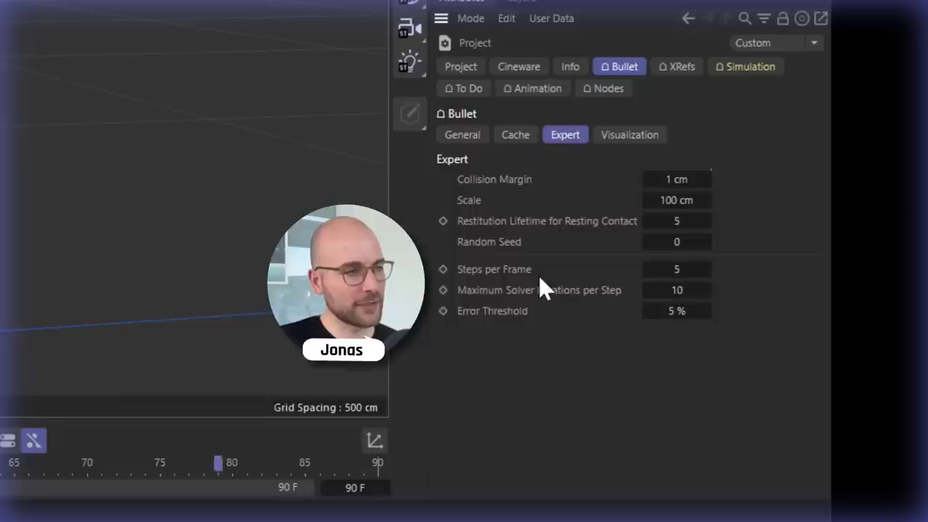
mouse_move(478, 312)
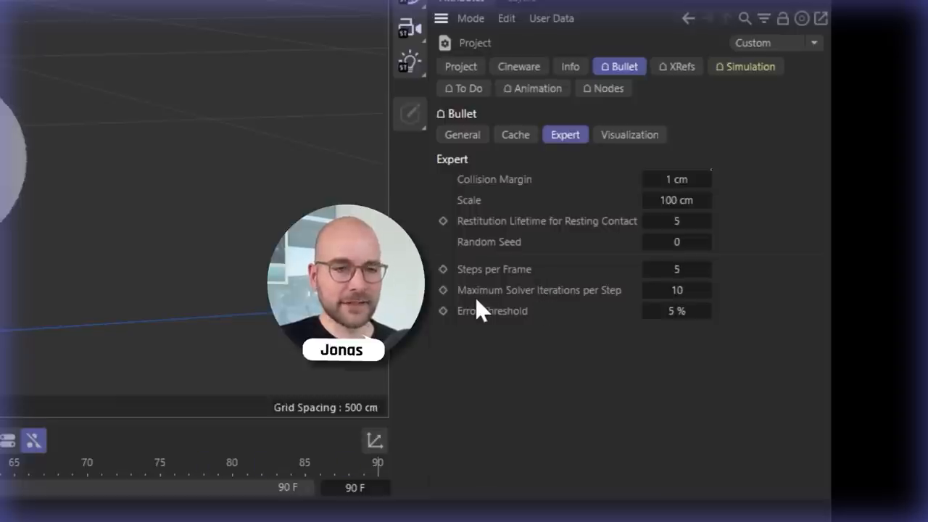
mouse_move(660, 294)
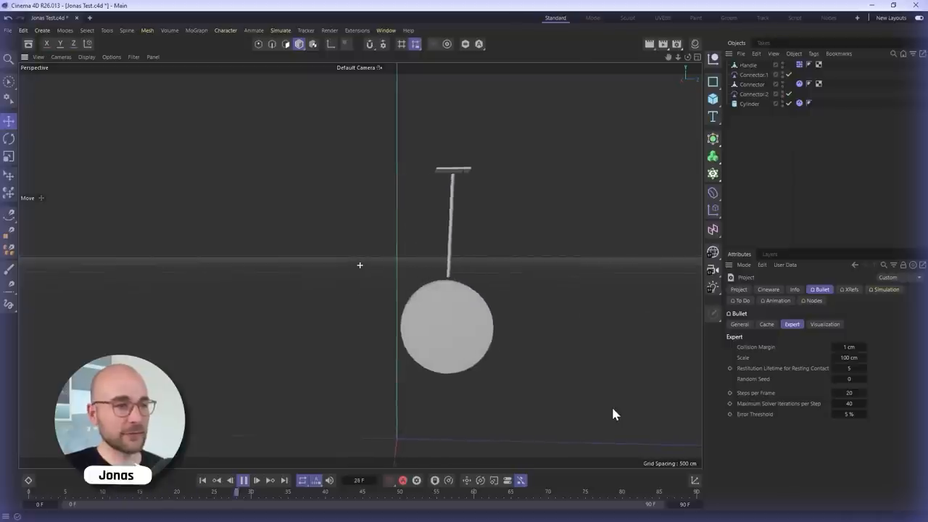
left_click(256, 480)
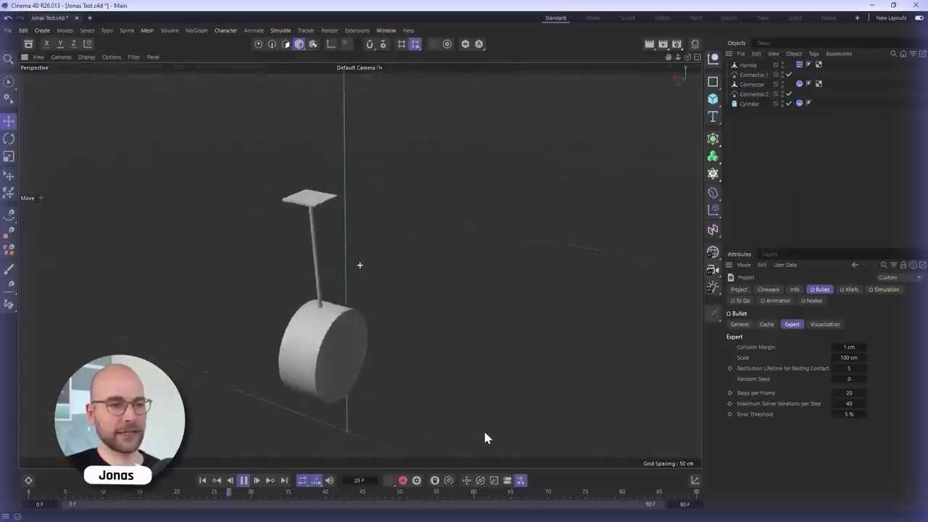
left_click(257, 480)
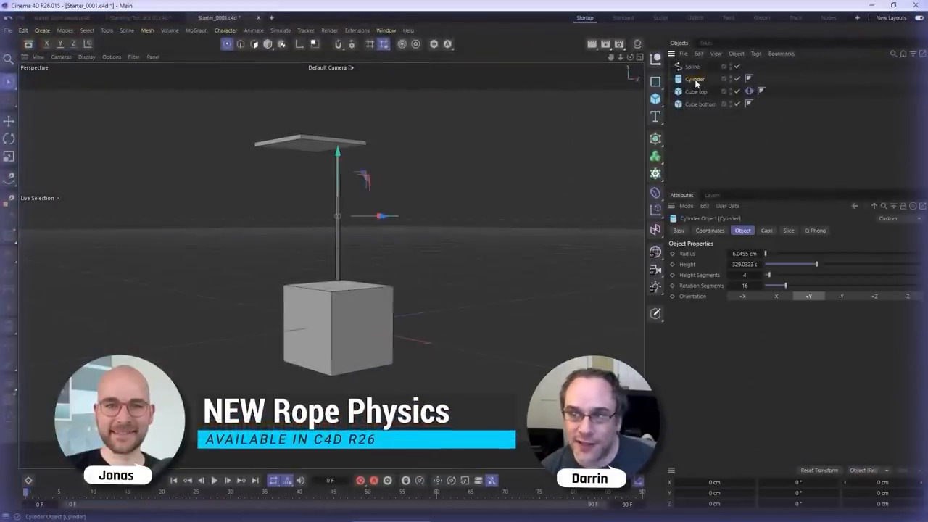
Give the Spline Rope and Rope Belt tags, with Cube top as the belt object.
left_click(694, 66)
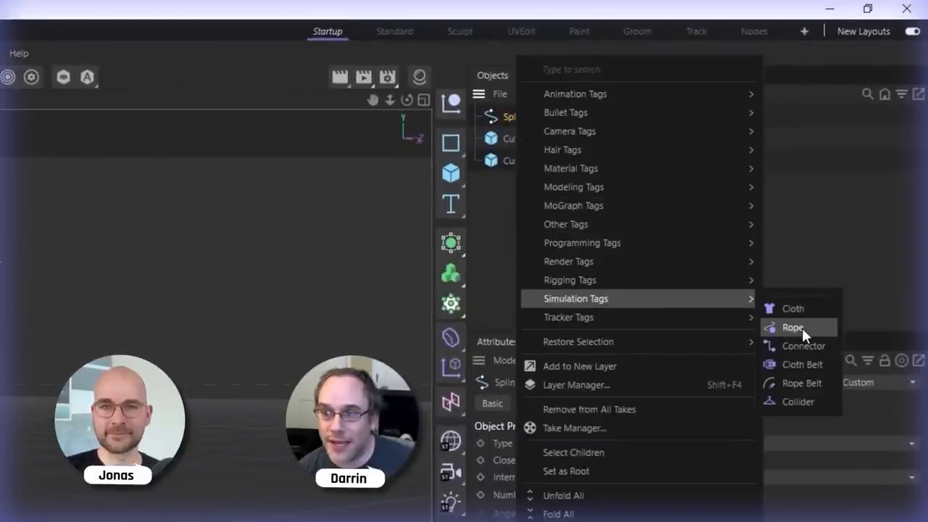
left_click(791, 328)
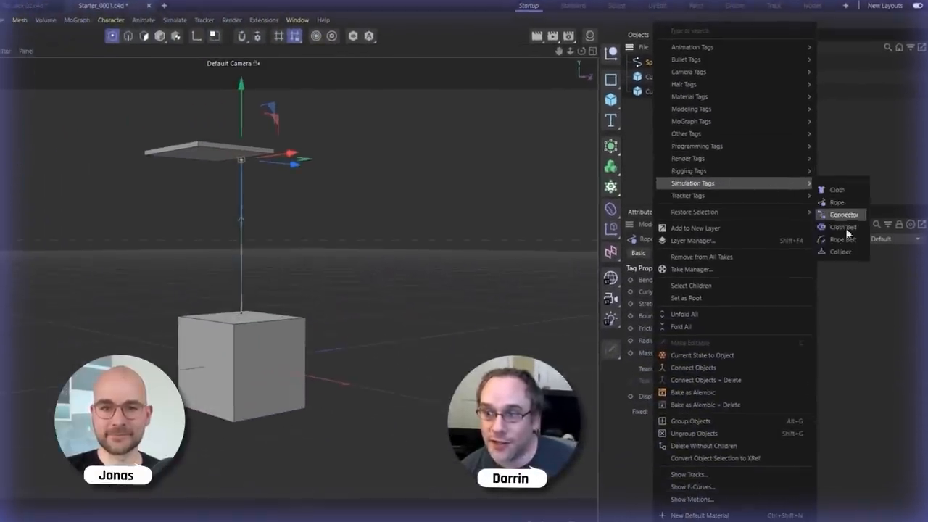
left_click(842, 240)
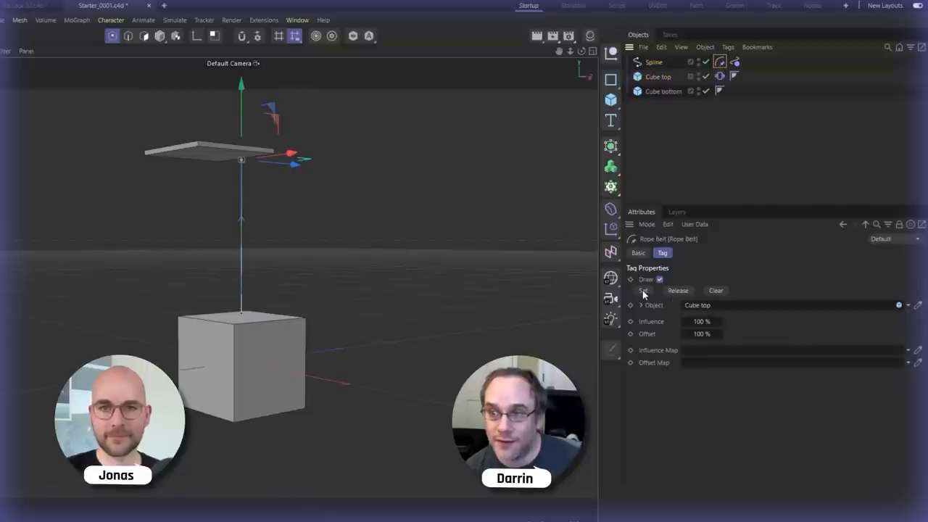
left_click(644, 290)
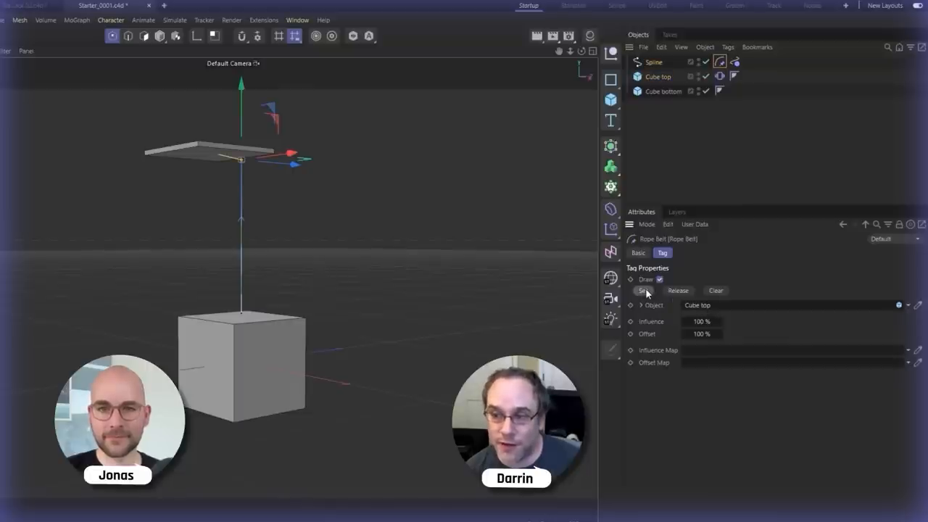
left_click(664, 90)
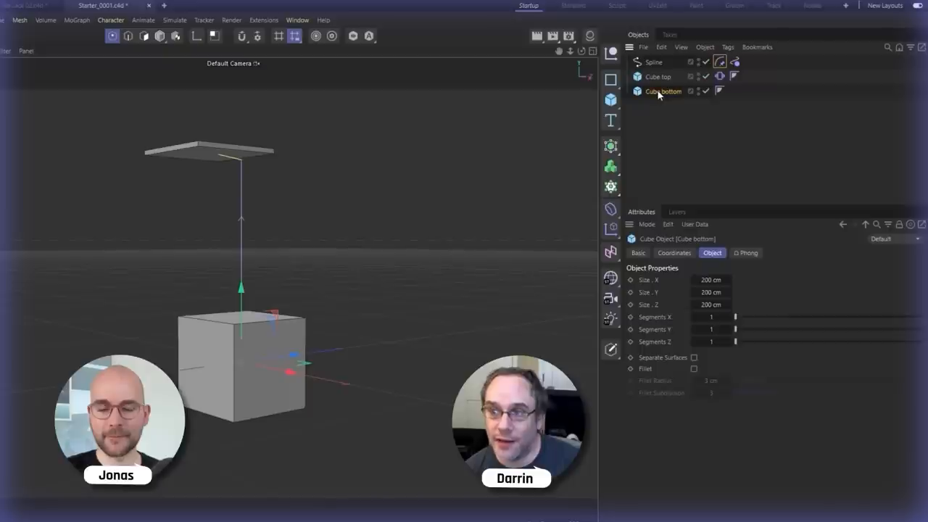
Give Cube bottom Cloth and Connector simulation tags with Update Live enabled.
right_click(661, 91)
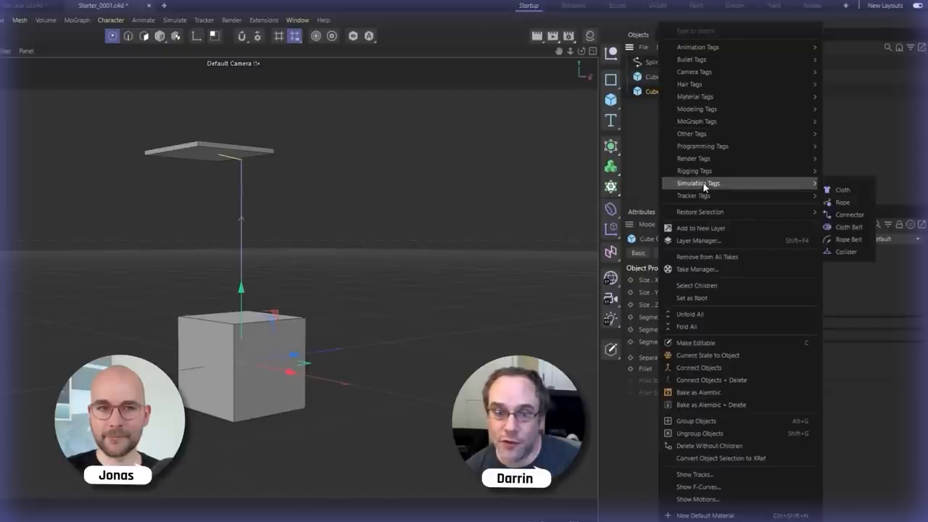
mouse_move(844, 189)
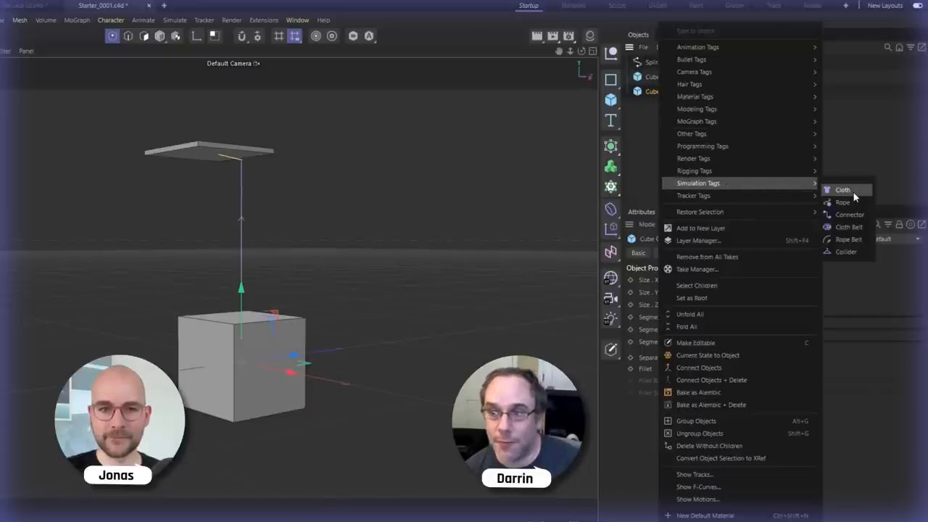
left_click(843, 188)
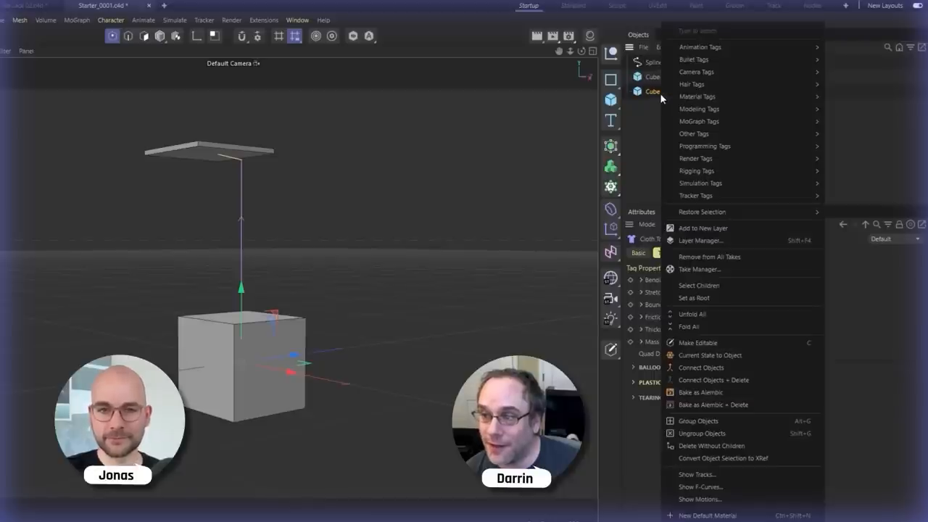
mouse_move(694, 196)
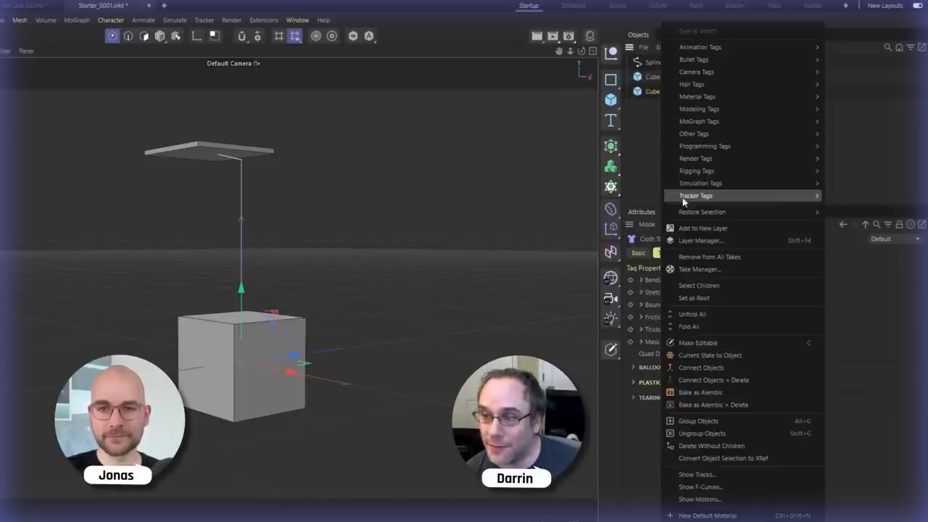
mouse_move(699, 183)
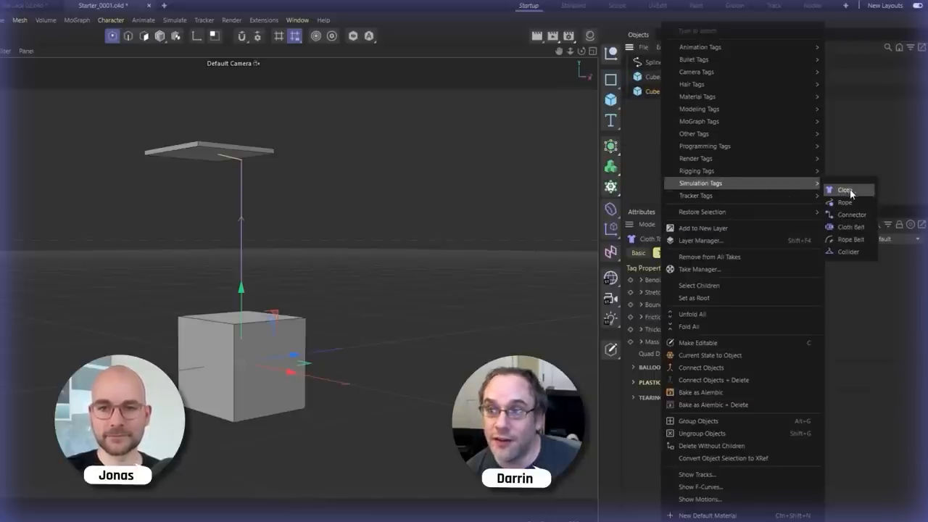
mouse_move(853, 215)
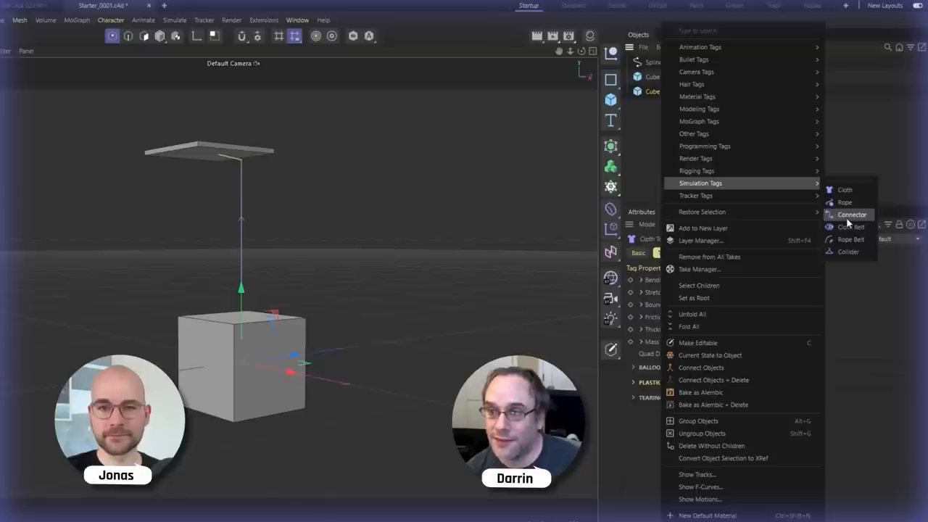
left_click(853, 214)
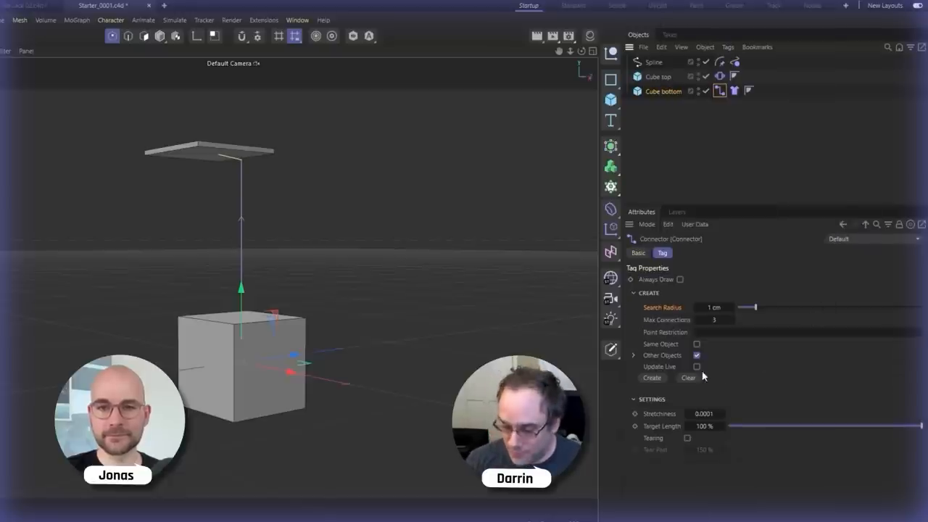
left_click(696, 366)
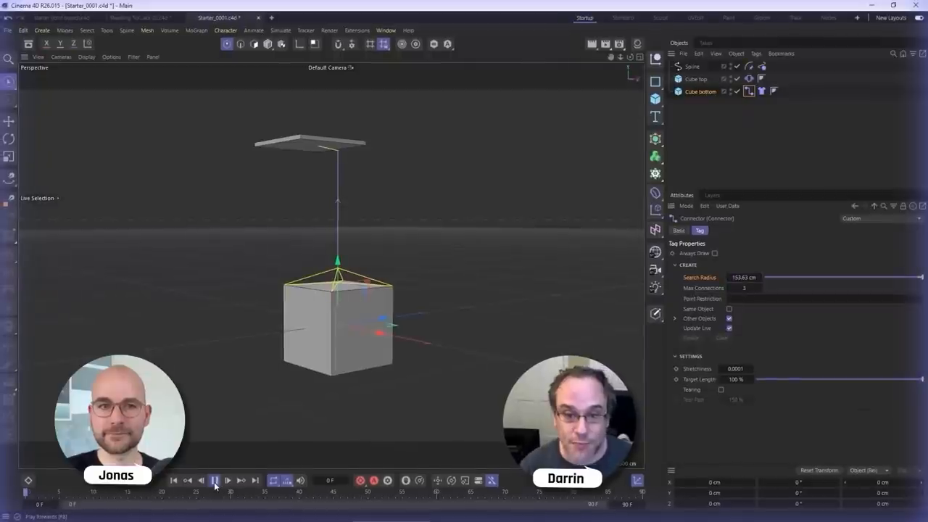
Play the simulation so the bottom cube swings from the rope beneath the plate.
left_click(215, 480)
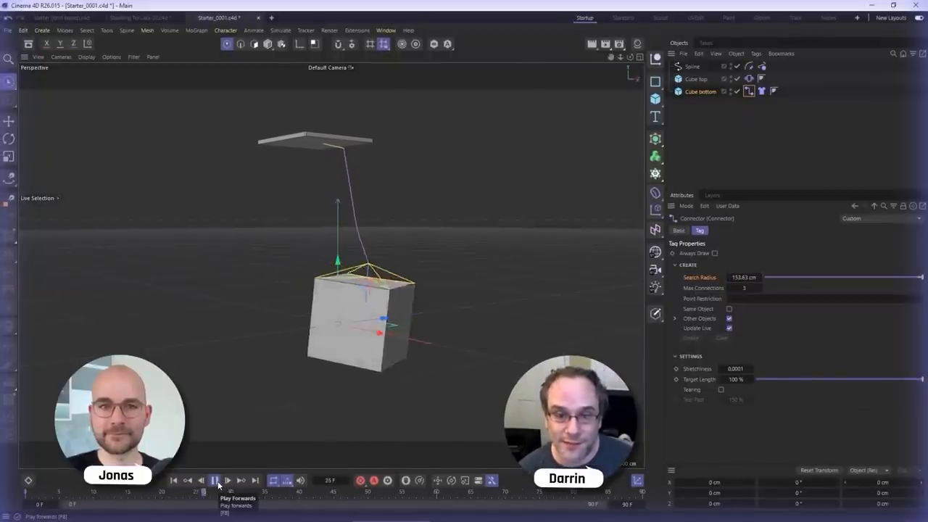
left_click(215, 480)
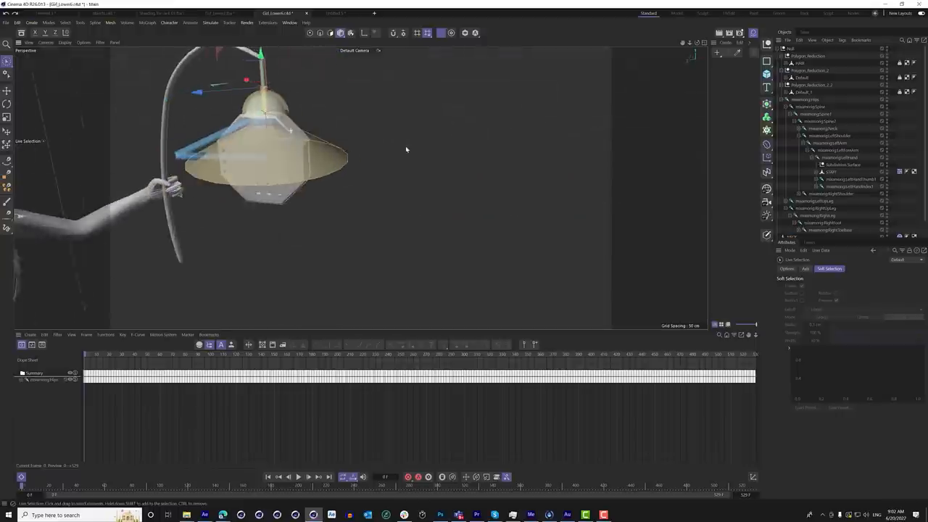
Switch to the Classic Statue project and play the boy's animation with the swinging lantern proxy.
left_click(299, 476)
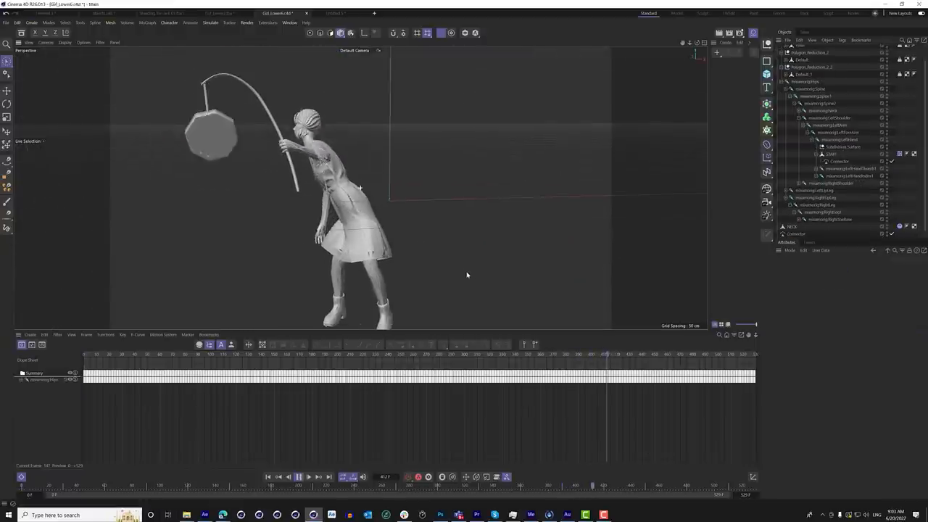
left_click(299, 477)
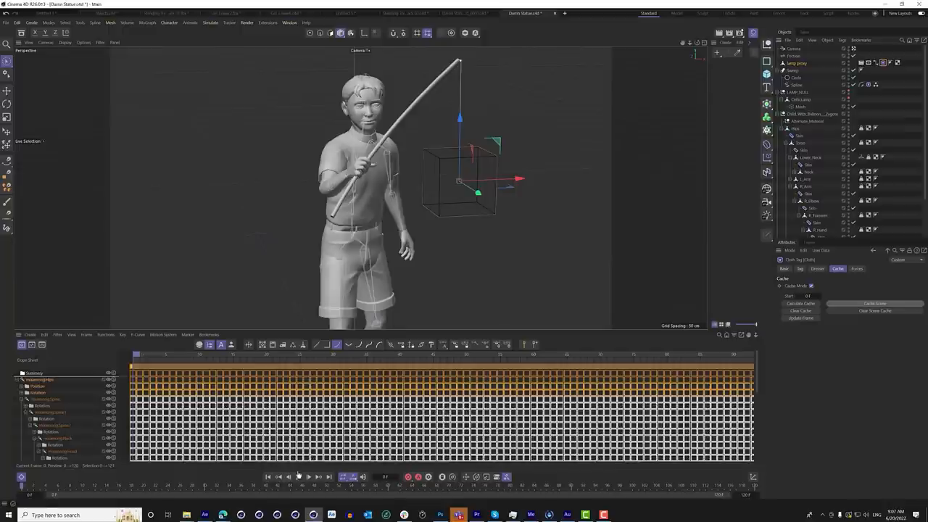
left_click(299, 477)
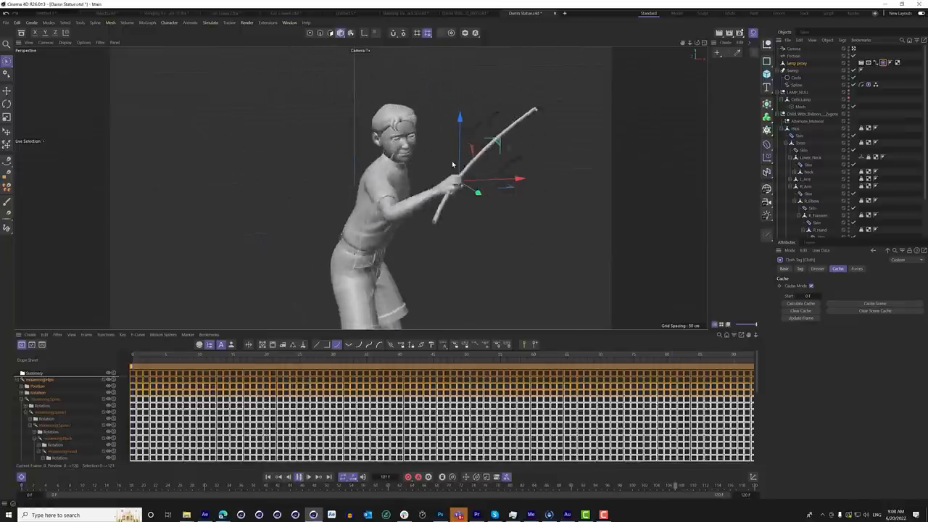
left_click(299, 476)
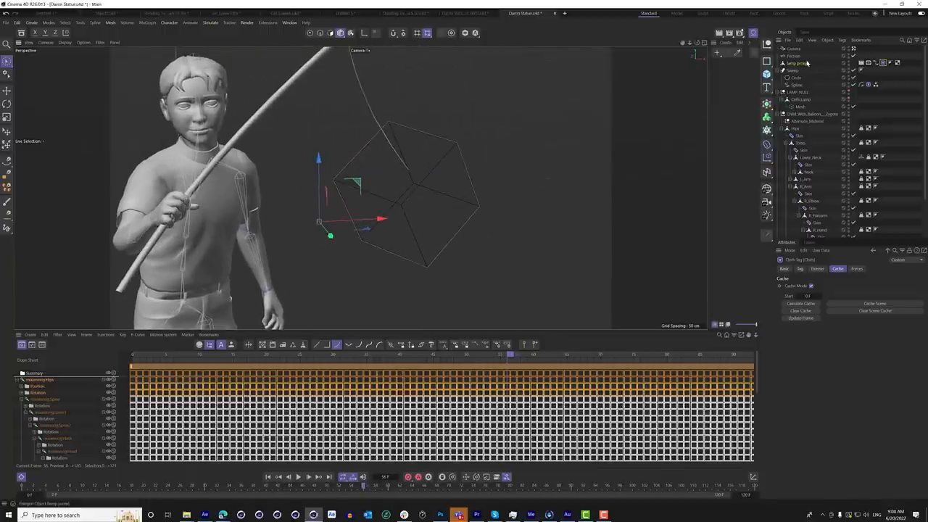
left_click(797, 64)
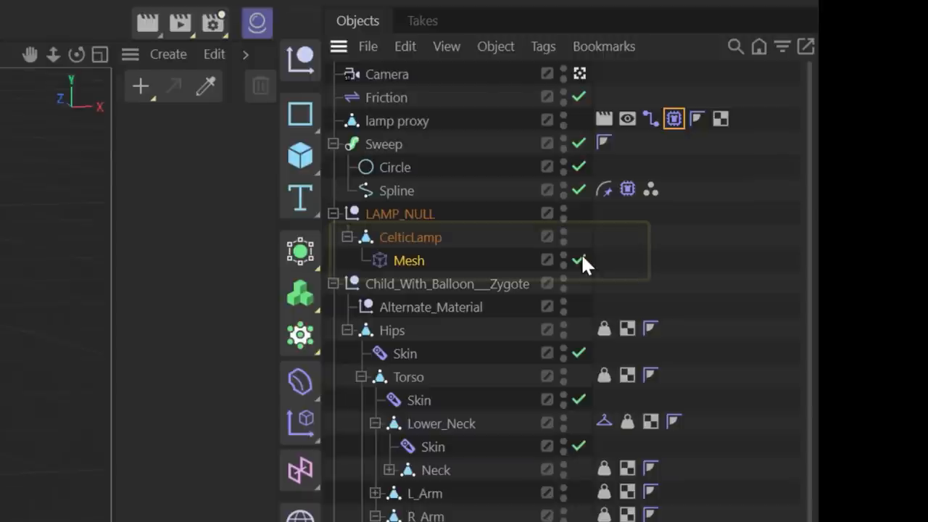
Cage the CelticLamp's Mesh deformer to the lamp proxy and initialize the binding.
left_click(410, 238)
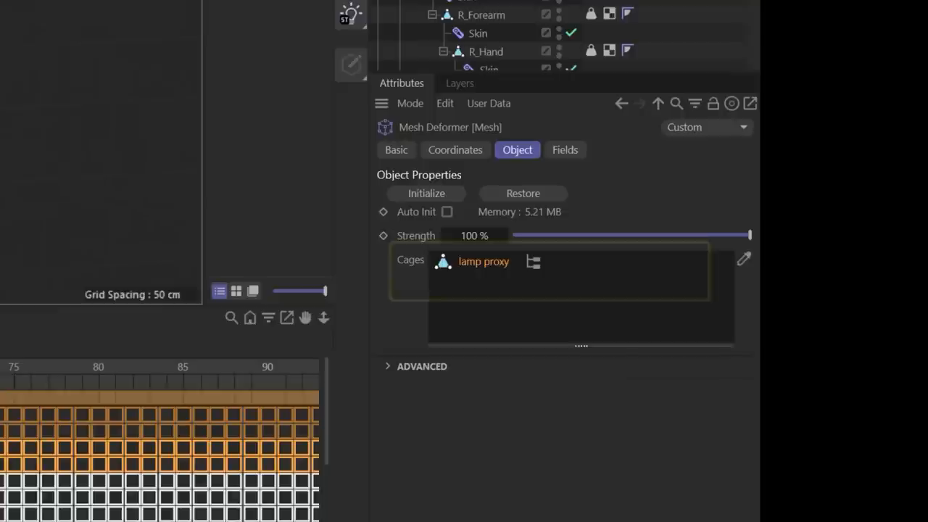
left_click(551, 272)
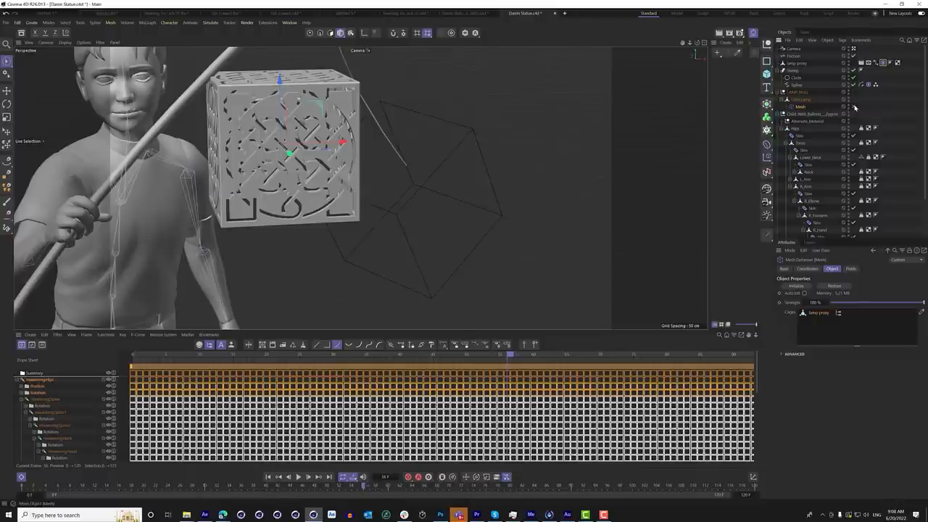
left_click(298, 475)
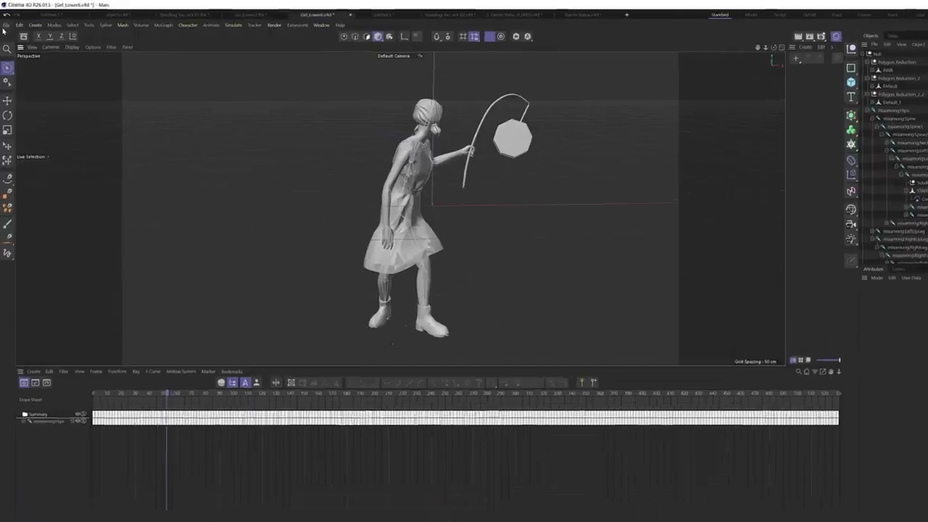
Export the animated lantern-holding girl from the File menu as Wavefront OBJ (*.obj).
left_click(6, 24)
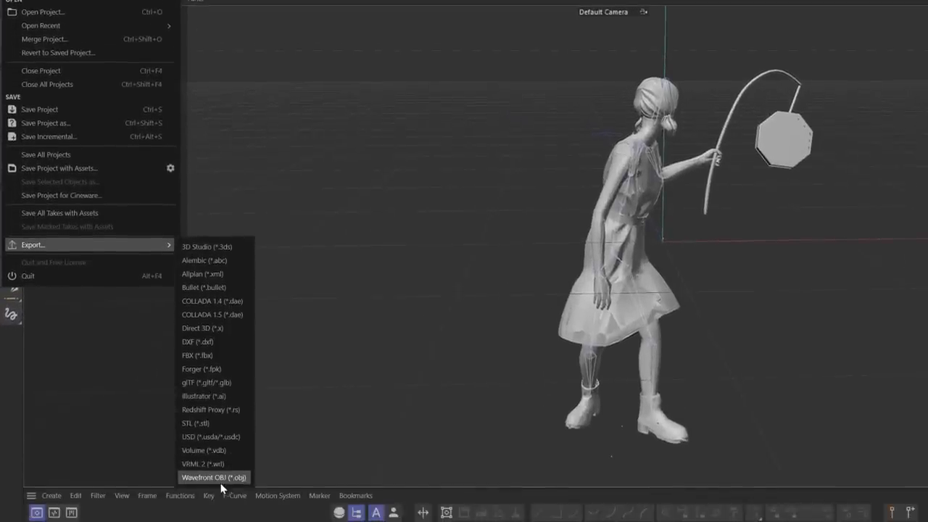
left_click(214, 477)
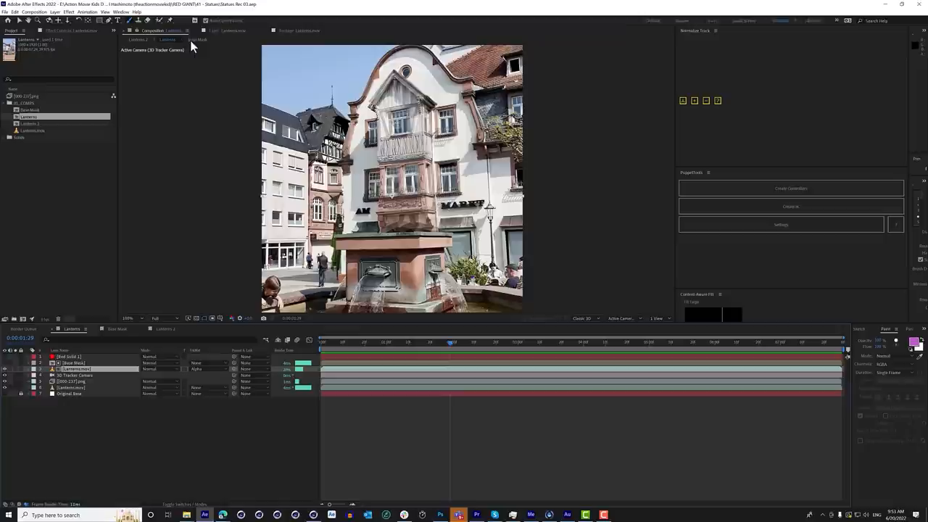
mouse_move(81, 401)
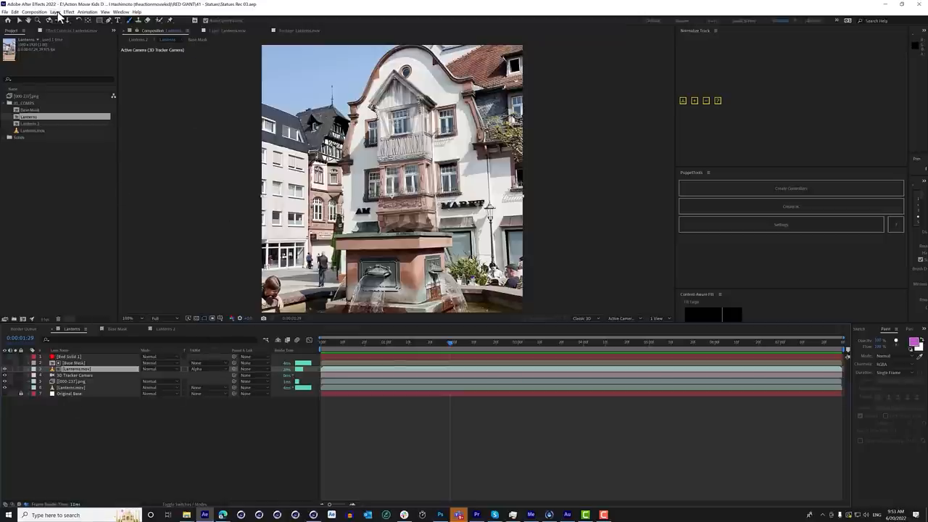
Create a new solid layer via Layer > New > Solid with default Solid Settings.
left_click(55, 11)
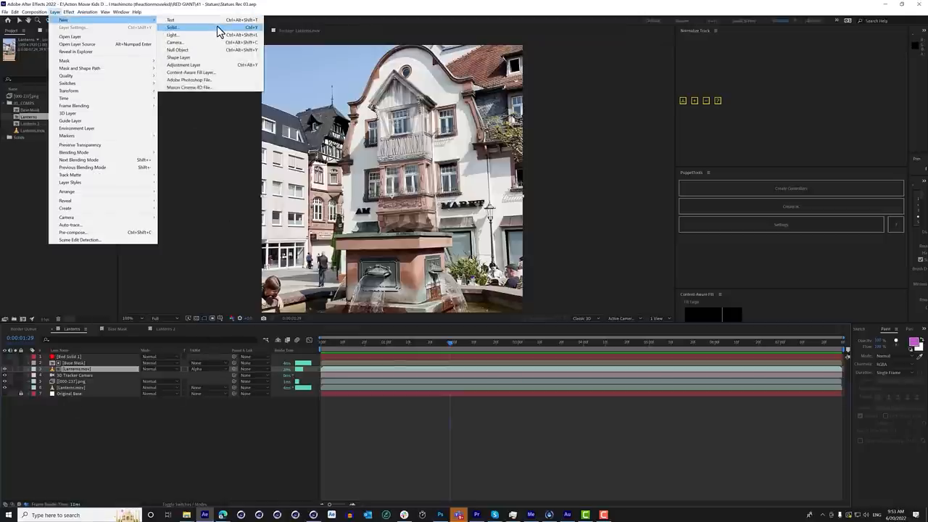
left_click(172, 27)
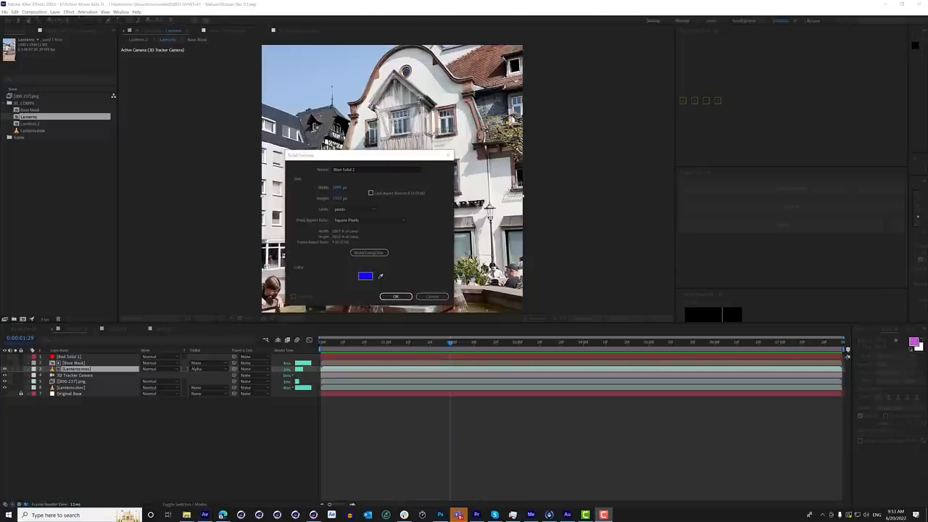
left_click(394, 296)
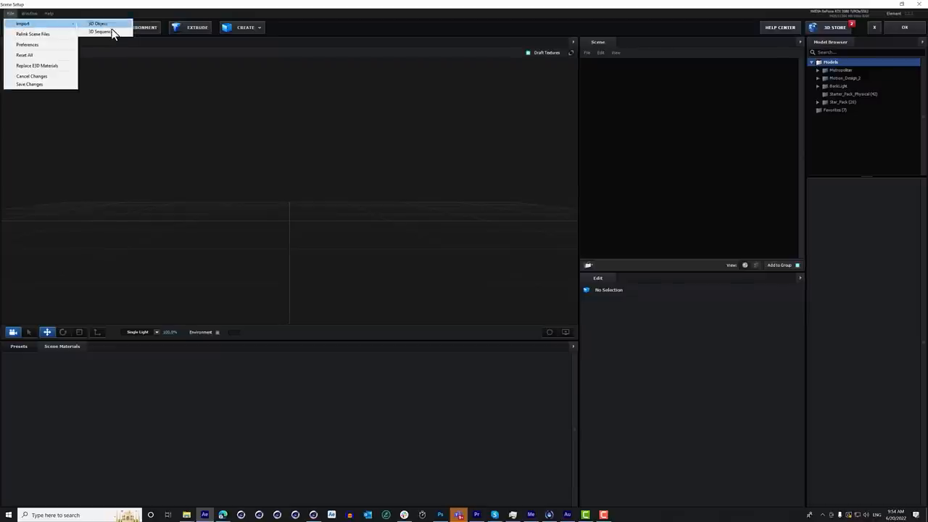
Import the girl's first OBJ as a 3D Sequence and set Model Pivot to Bottom.
left_click(101, 32)
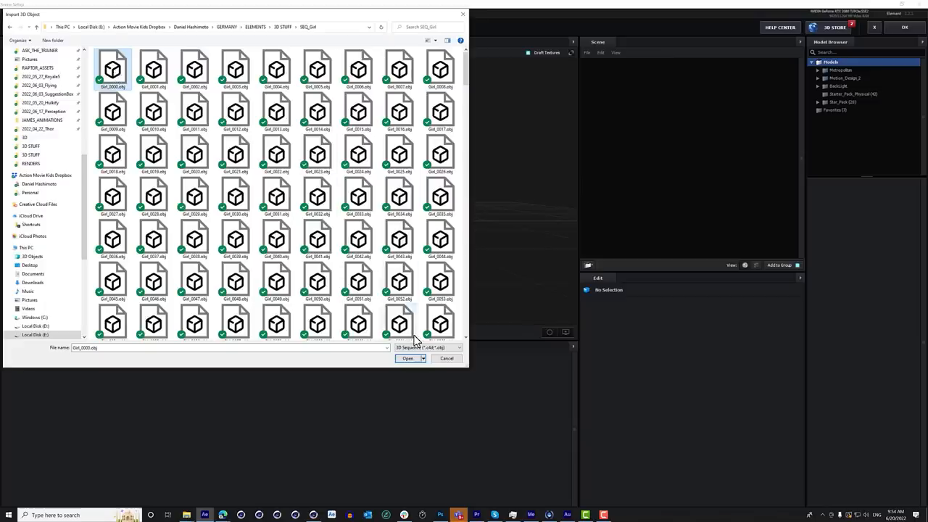
left_click(407, 358)
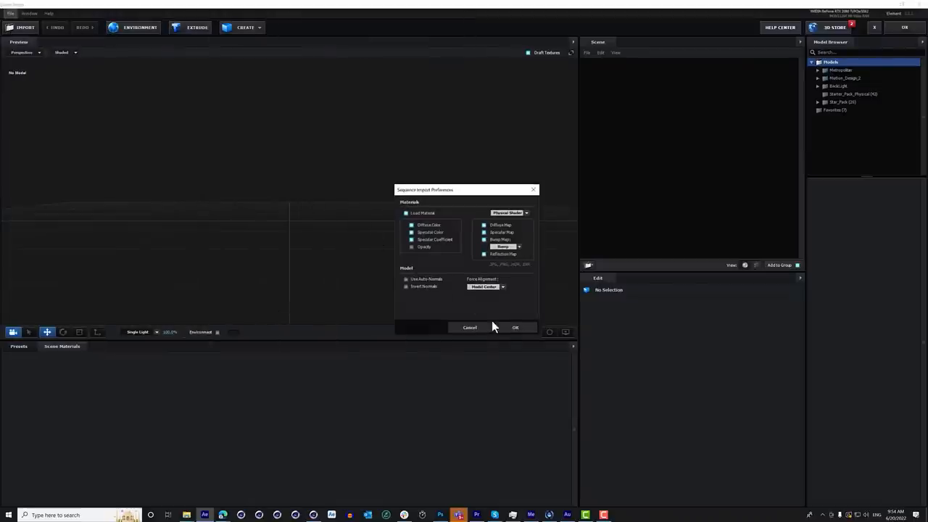
left_click(515, 328)
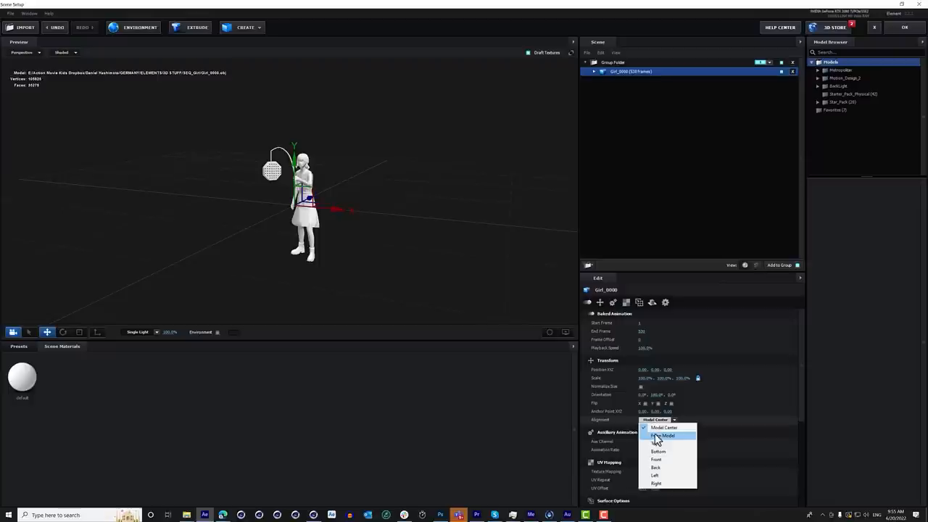
left_click(659, 451)
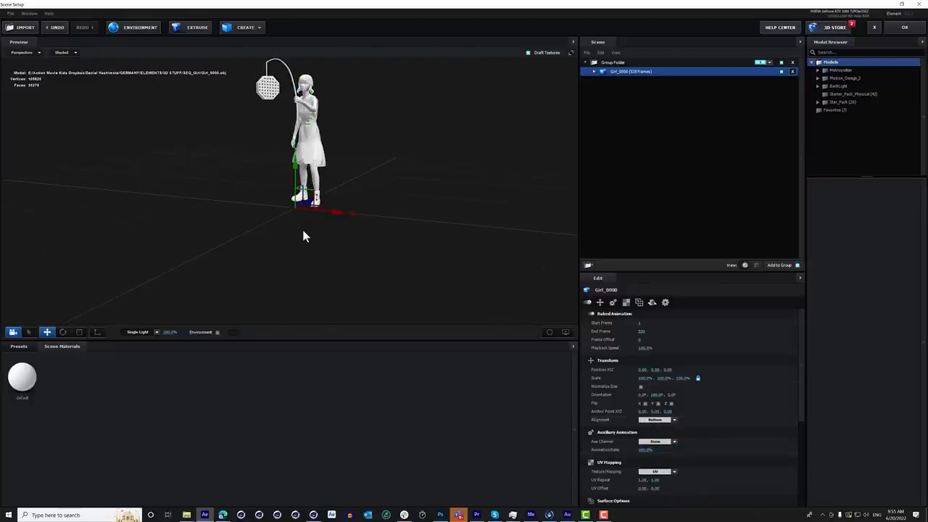
left_click(32, 371)
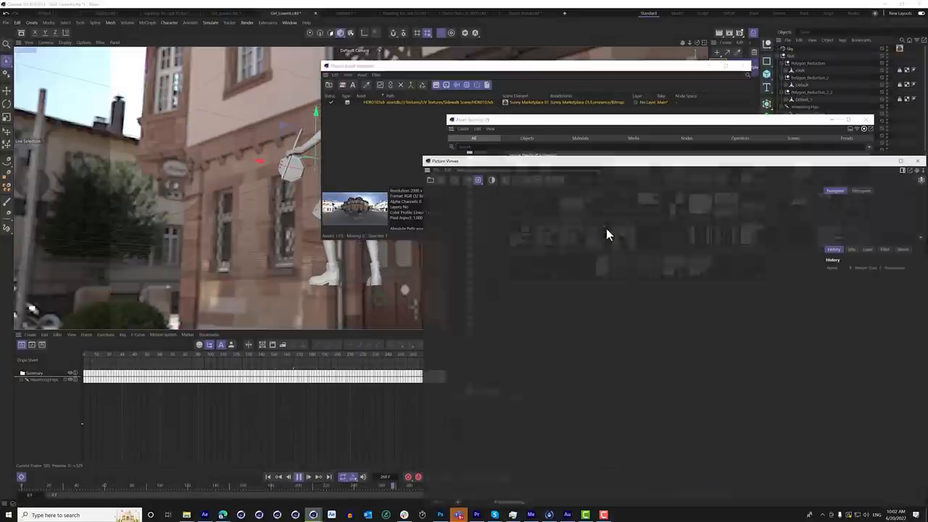
Save the spherical street panorama from the Picture Viewer with File > Save Image As.
left_click(293, 81)
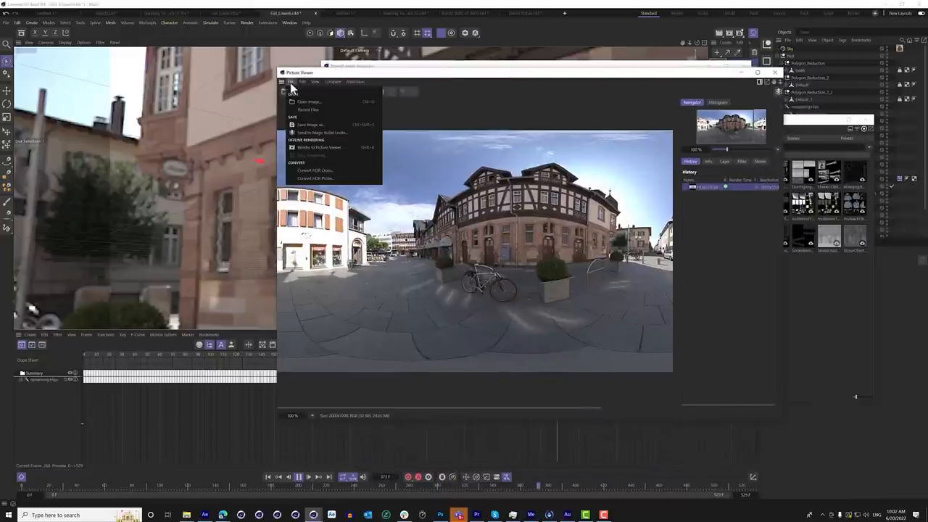
left_click(310, 124)
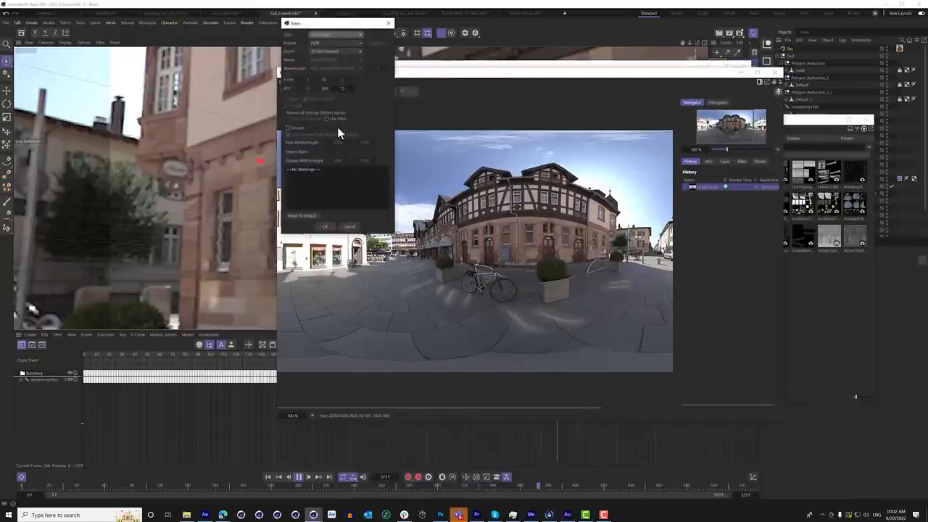
left_click(325, 226)
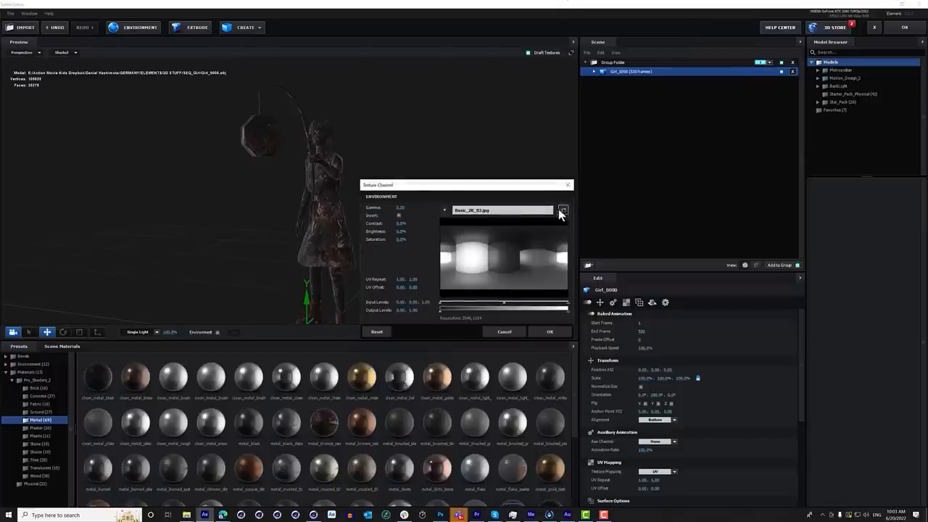
Load the saved panorama HDR file as the Reflect Channel environment map.
left_click(562, 209)
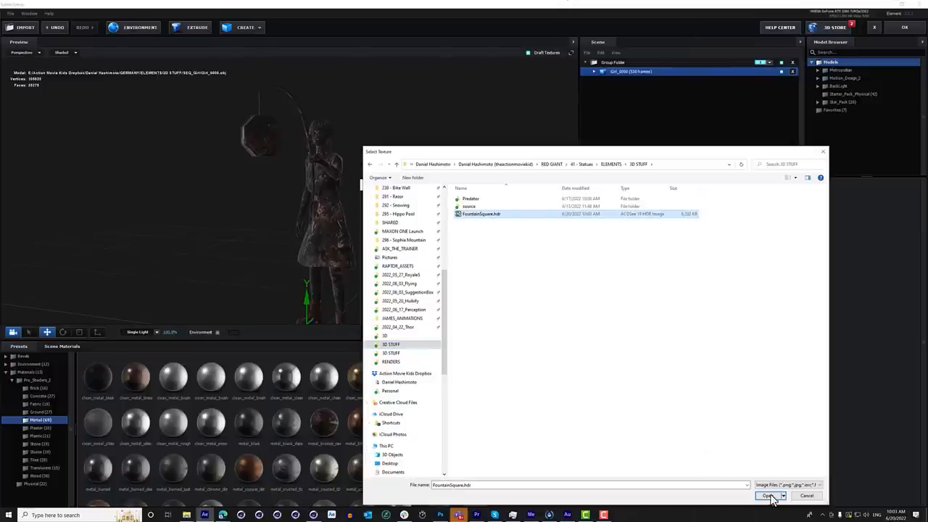
left_click(768, 496)
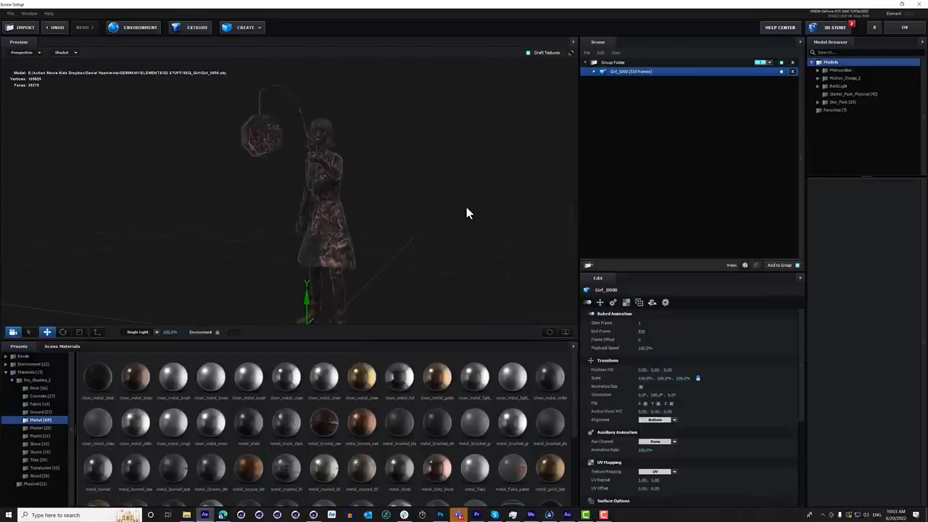
left_click(612, 61)
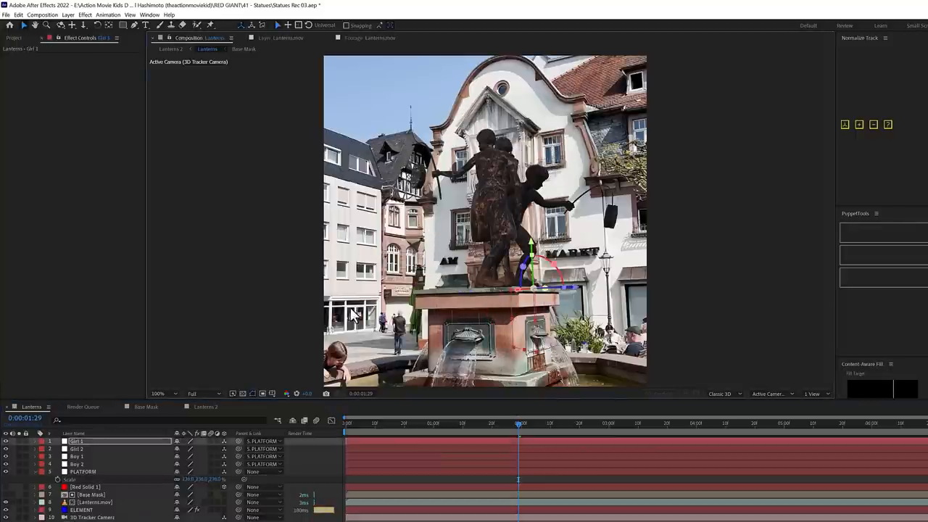
Select the ELEMENT layer in the timeline to reveal its Effect Controls.
left_click(77, 448)
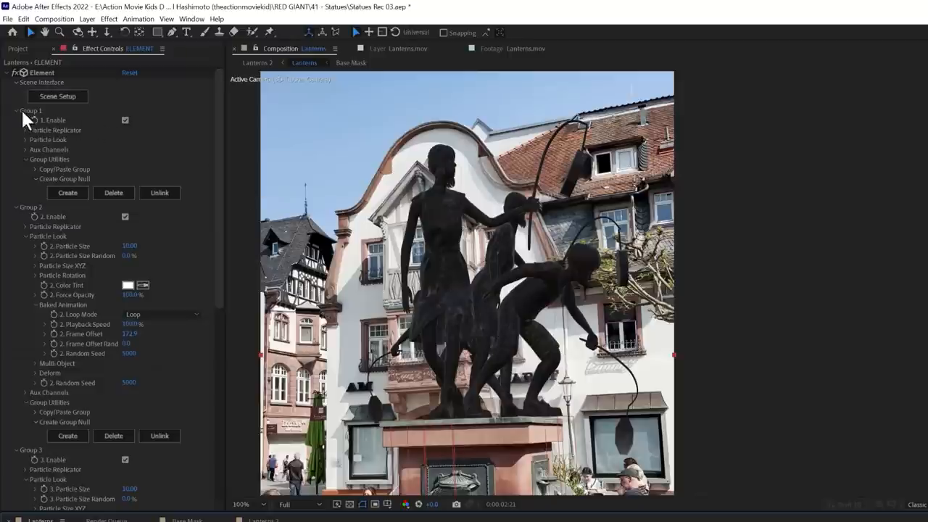
Collapse Group 1 and enable AO under Render Settings > Ambient Occlusion.
left_click(16, 110)
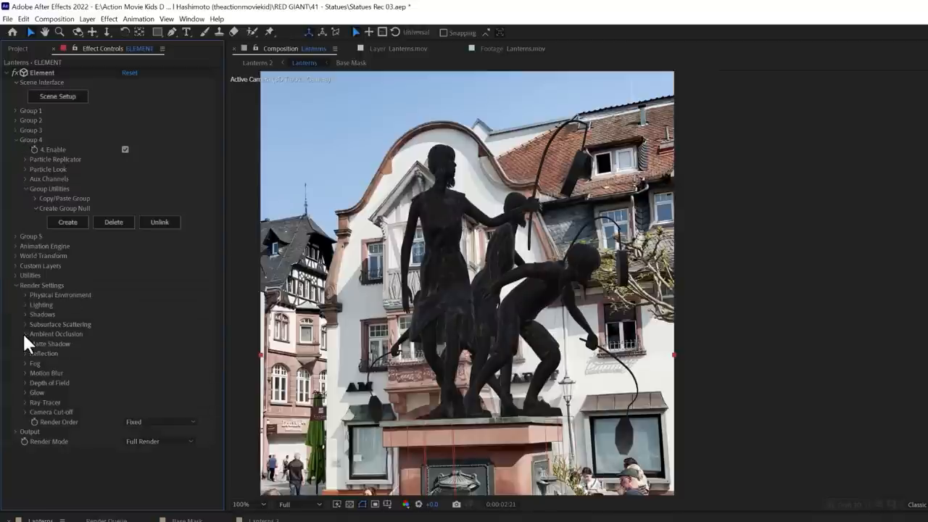
left_click(26, 333)
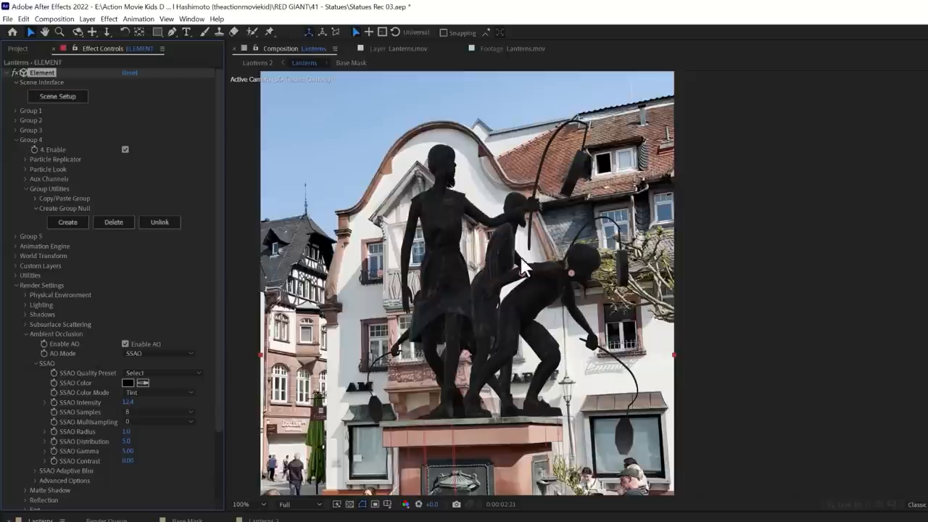
left_click(87, 19)
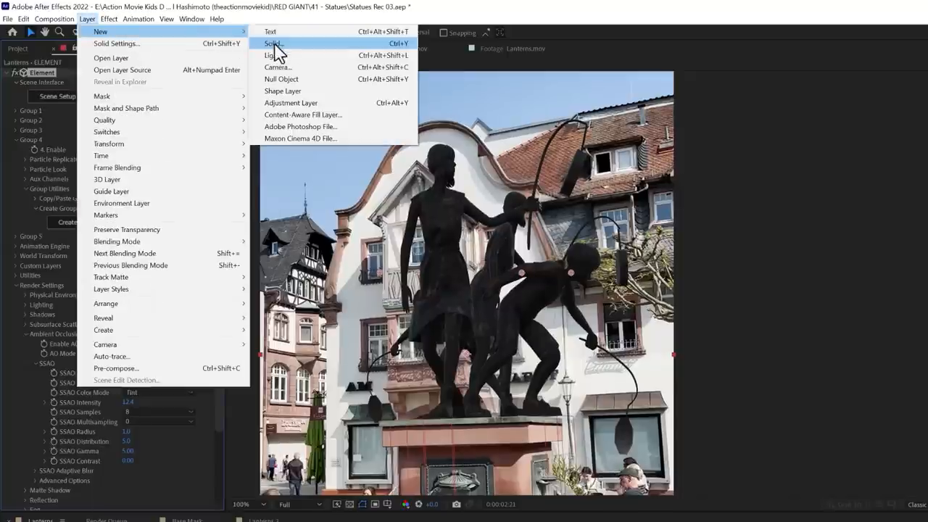
Add a new light layer, then change its Light Type from Spot to Ambient.
left_click(274, 55)
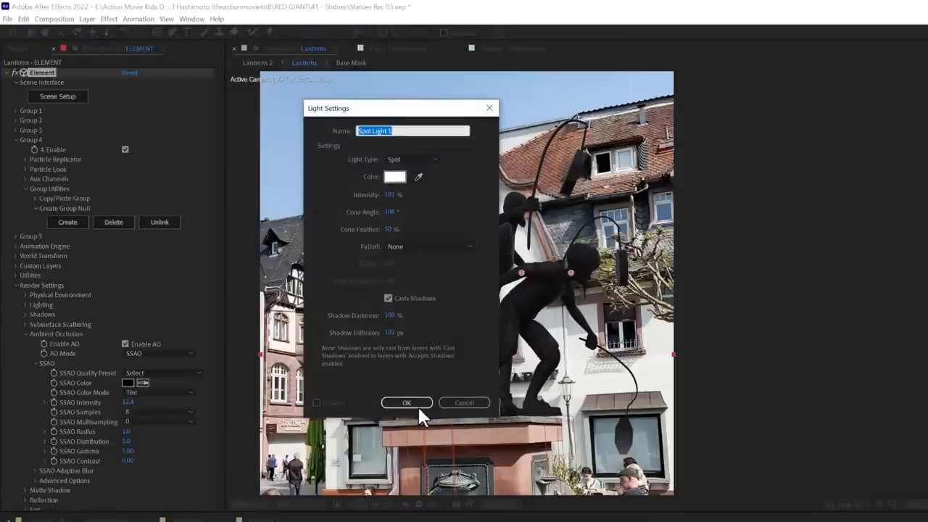
left_click(406, 403)
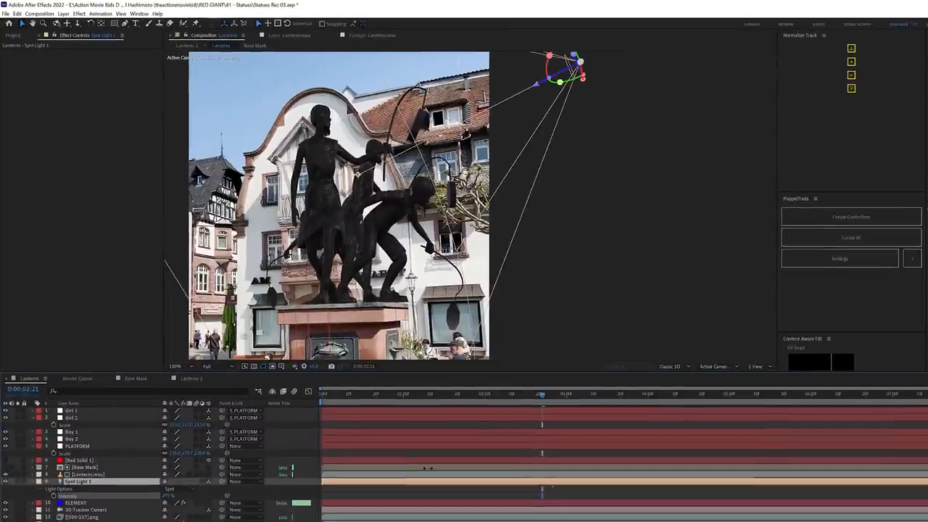
double_click(78, 482)
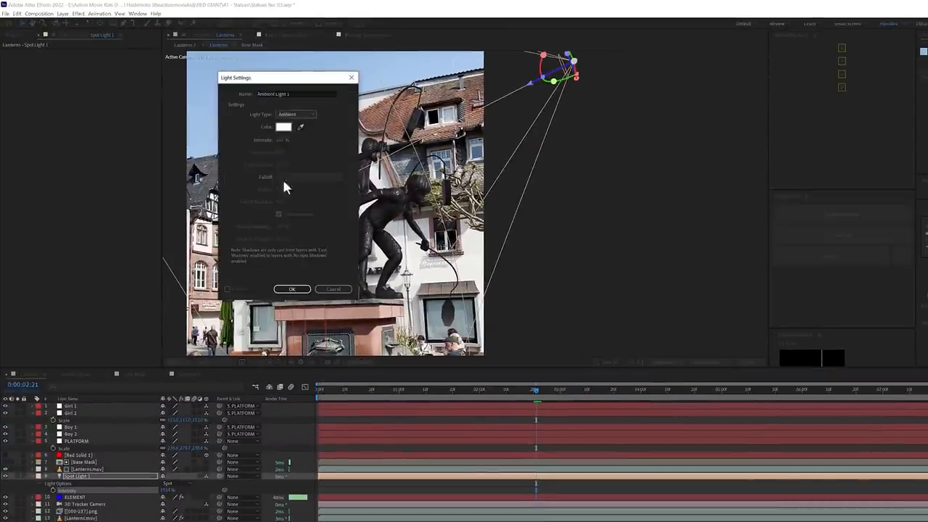
left_click(291, 290)
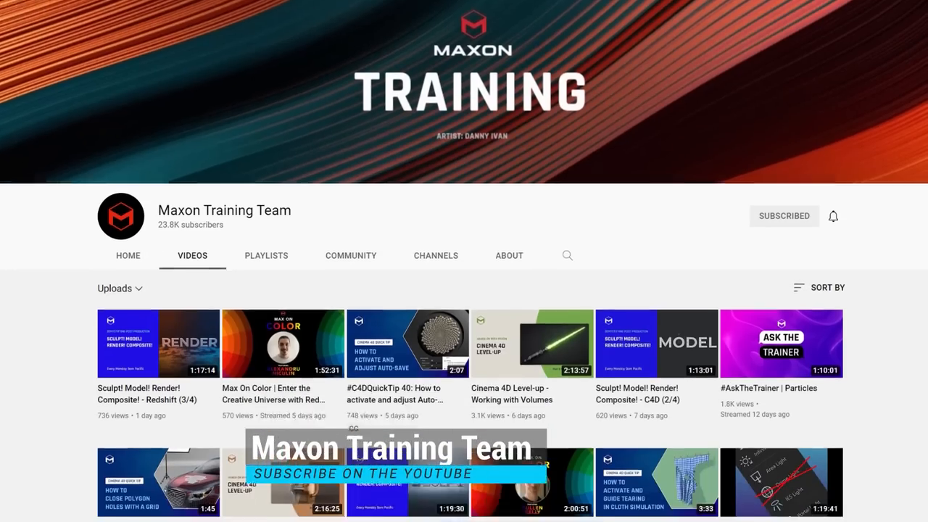
Scroll down the Maxon Training Team channel's Videos page.
scroll("down", 3)
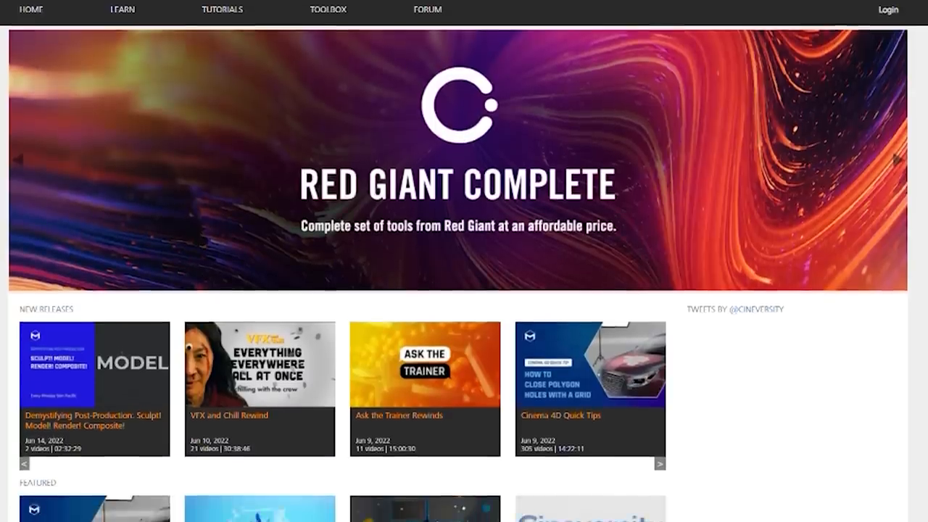
Scroll the Cineversity home page down past New Releases to the Featured row.
scroll("down", 3)
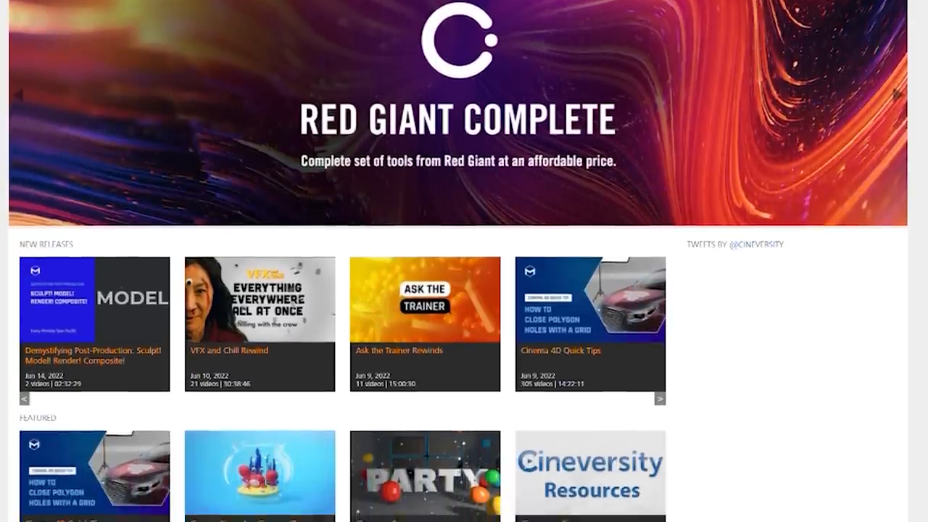